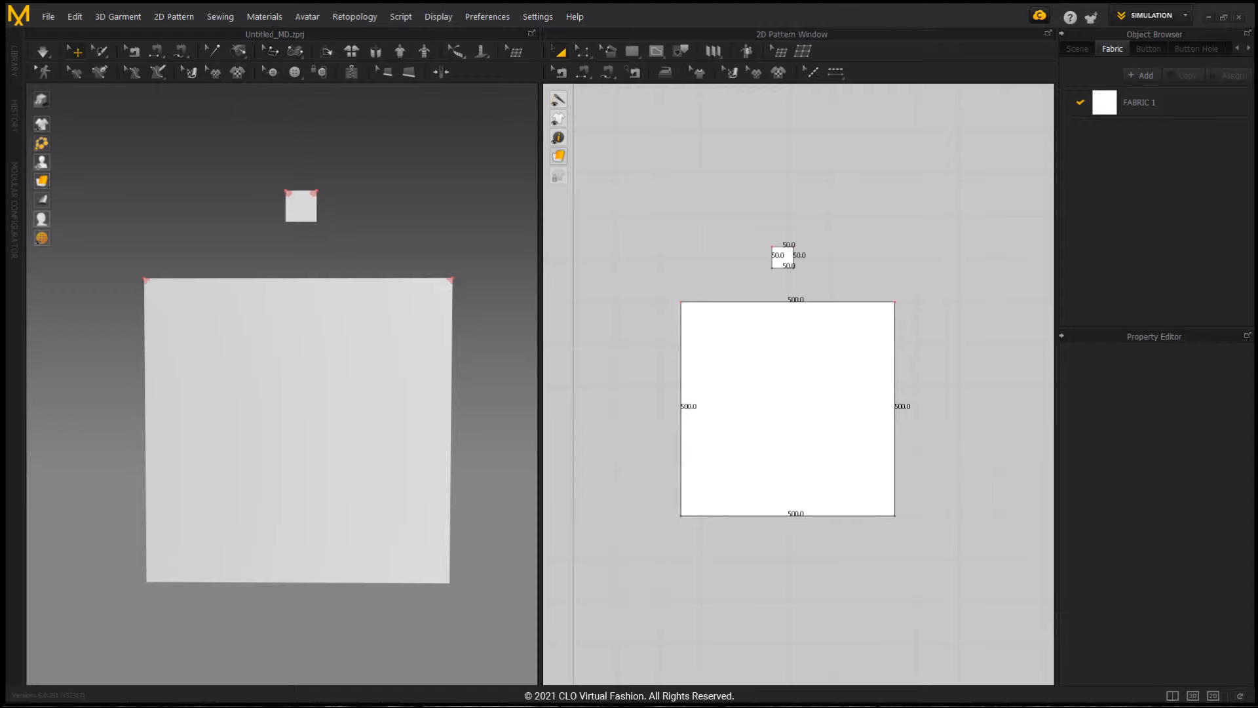
Start a new scene and load the default female avatar from the Library
{"action": "left_click", "coordinate": [782, 257]}
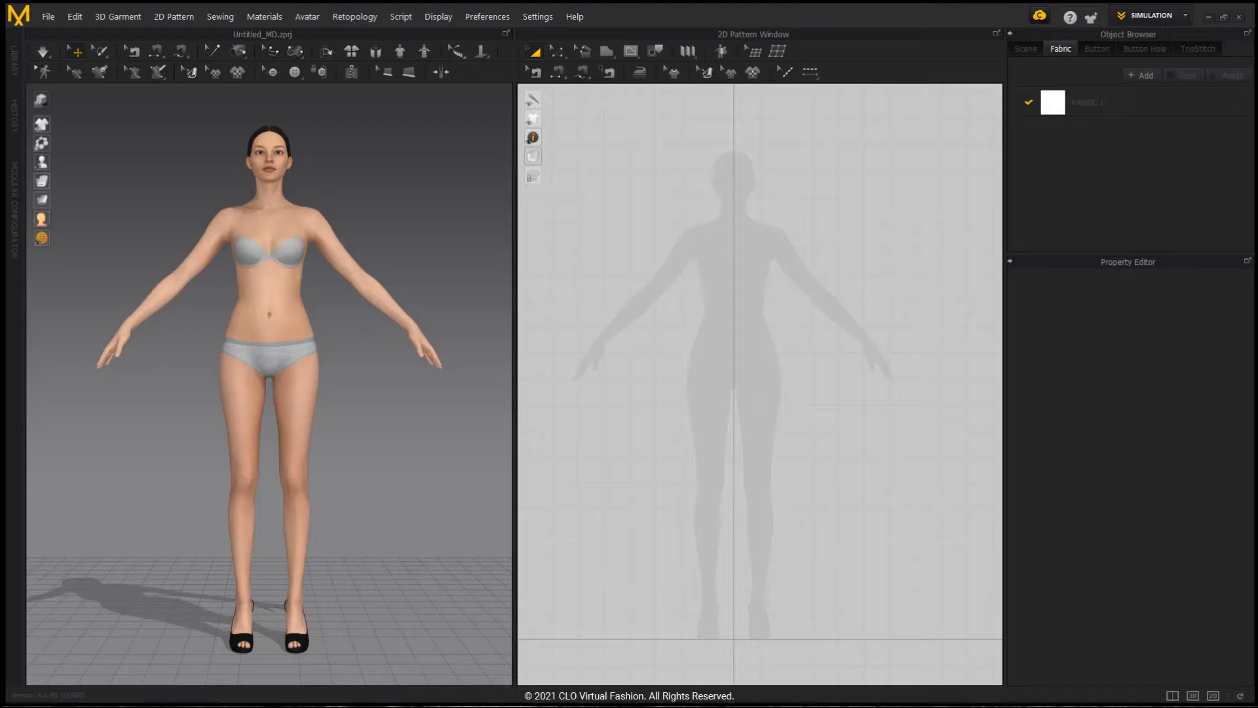
{"action": "mouse_move", "coordinate": [135, 532]}
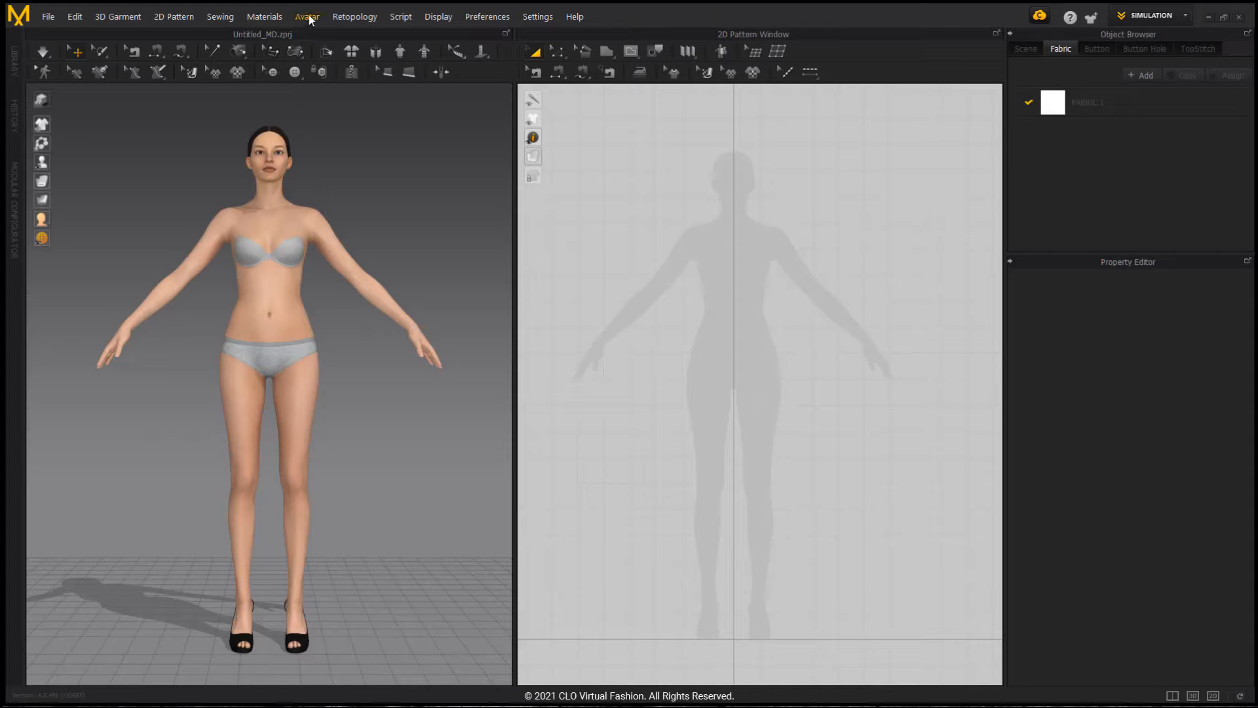
{"action": "left_click", "coordinate": [307, 16]}
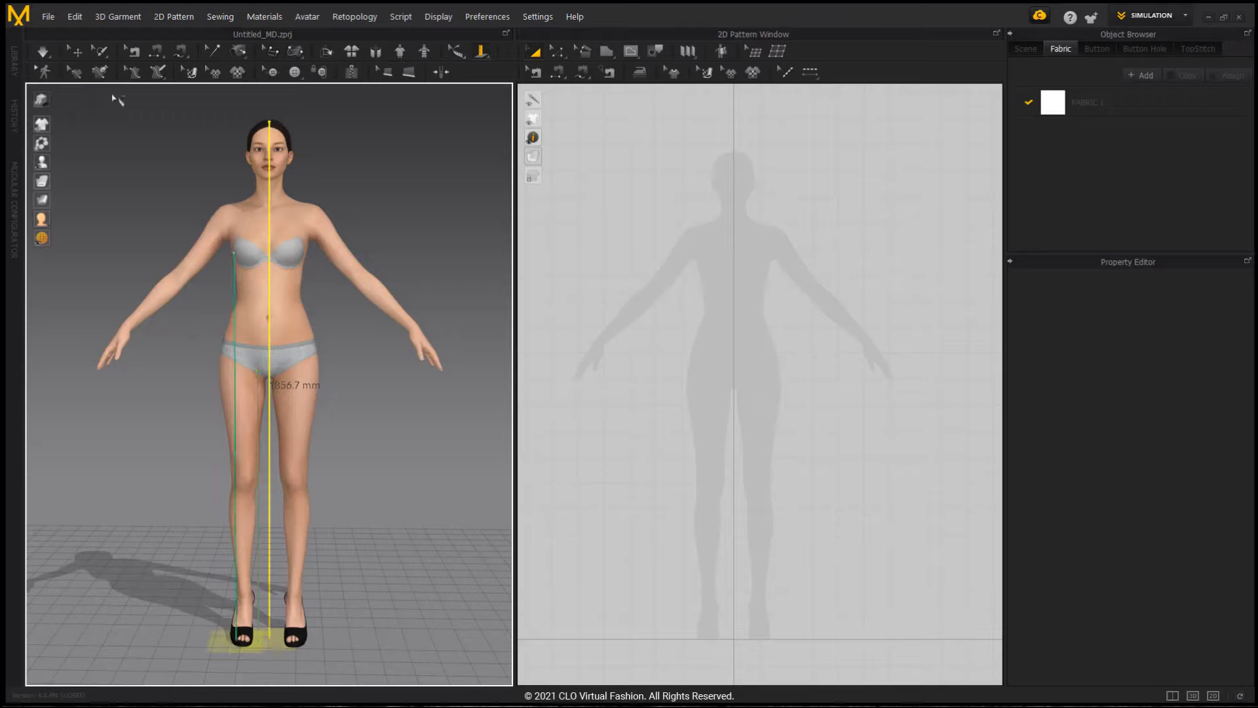
{"action": "mouse_move", "coordinate": [59, 51]}
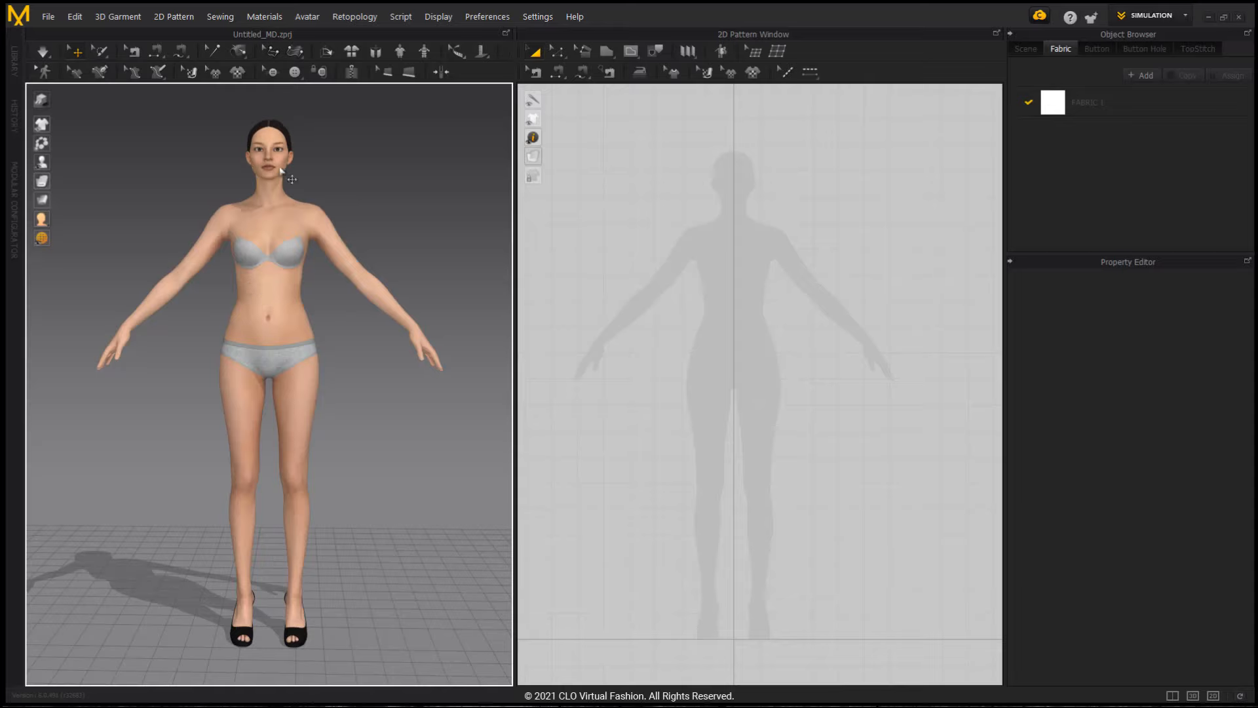
Select the avatar to show its 1229.0 × 1875.7 × 264.4 mm scale in the Property Editor
{"action": "left_click", "coordinate": [271, 164]}
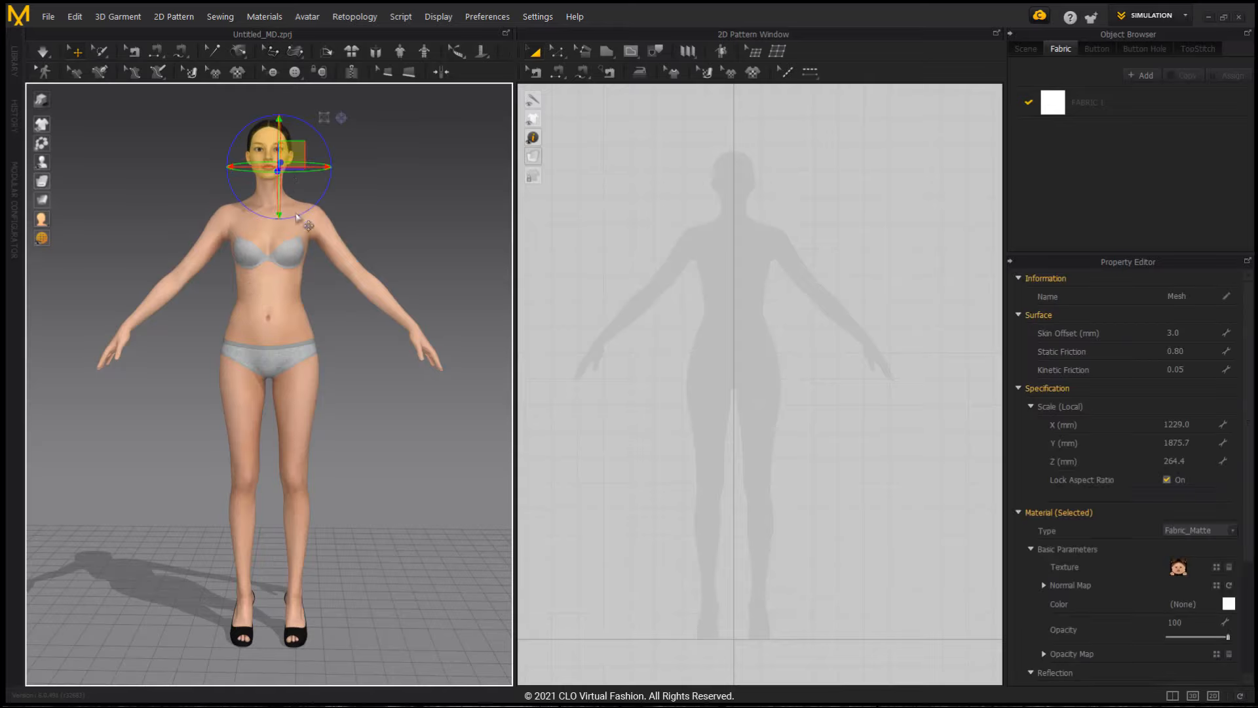
{"action": "mouse_move", "coordinate": [611, 268]}
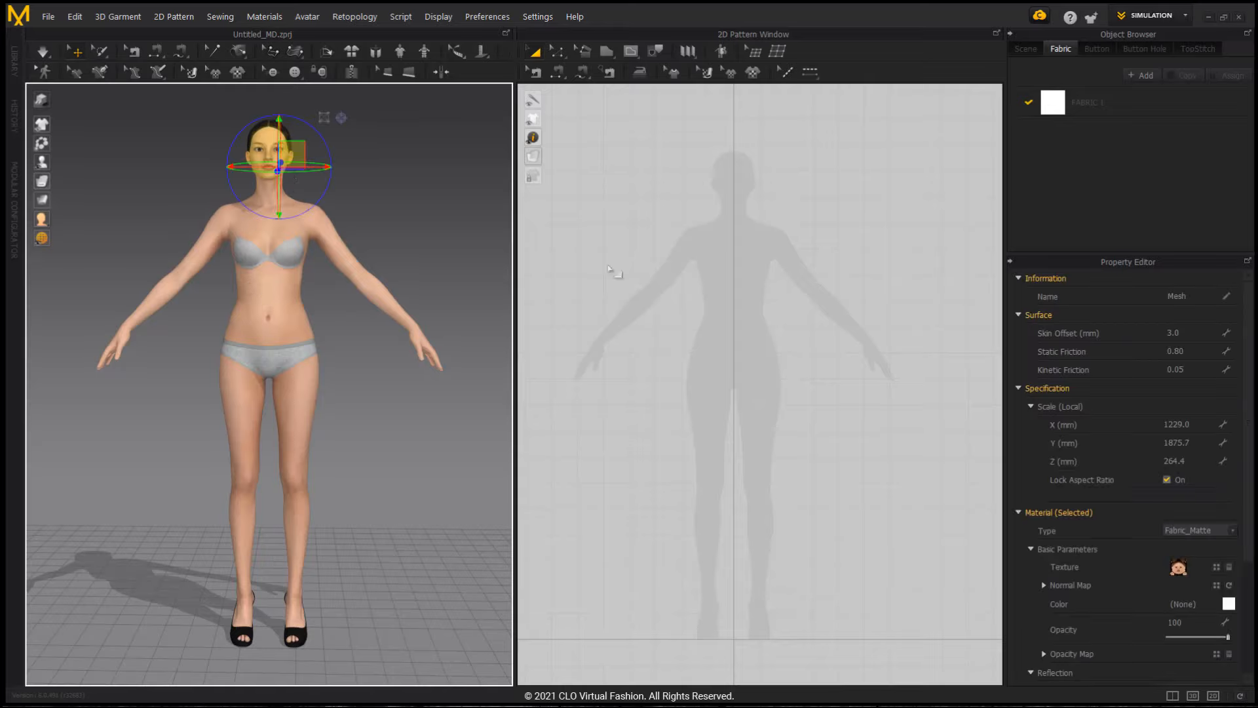
{"action": "mouse_move", "coordinate": [1127, 377]}
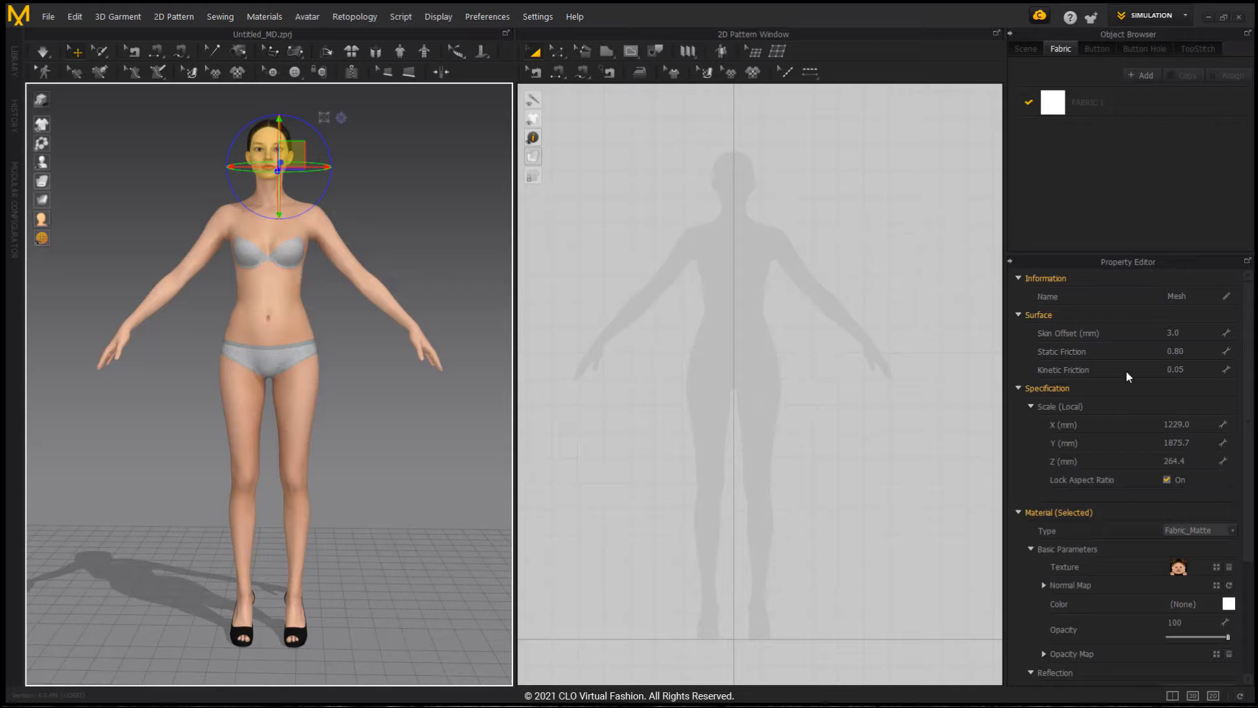
{"action": "mouse_move", "coordinate": [1103, 410]}
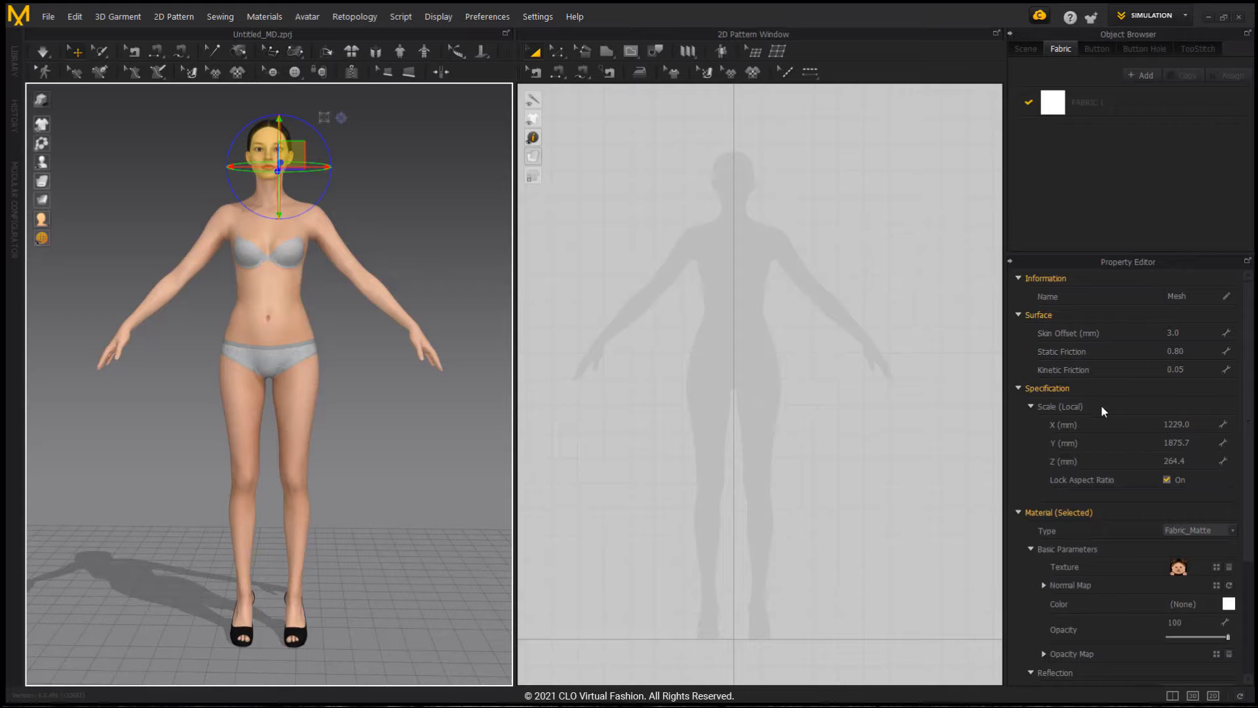
{"action": "mouse_move", "coordinate": [1099, 447]}
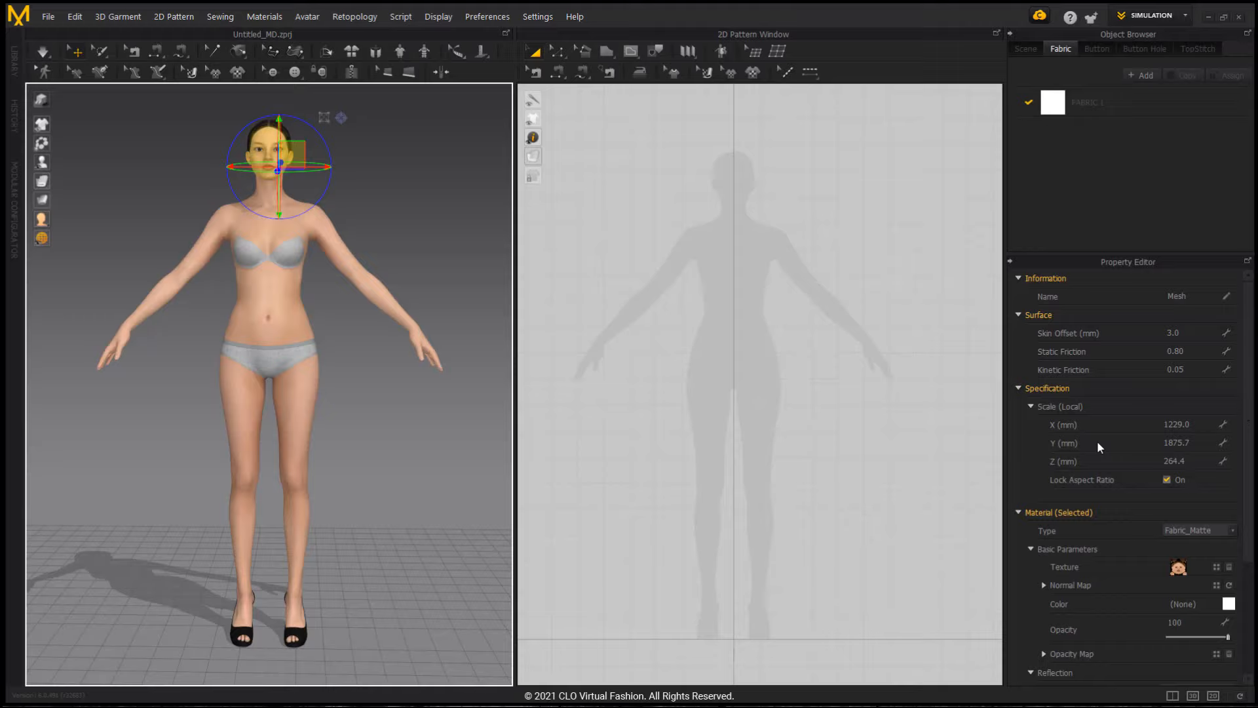
{"action": "mouse_move", "coordinate": [1050, 451]}
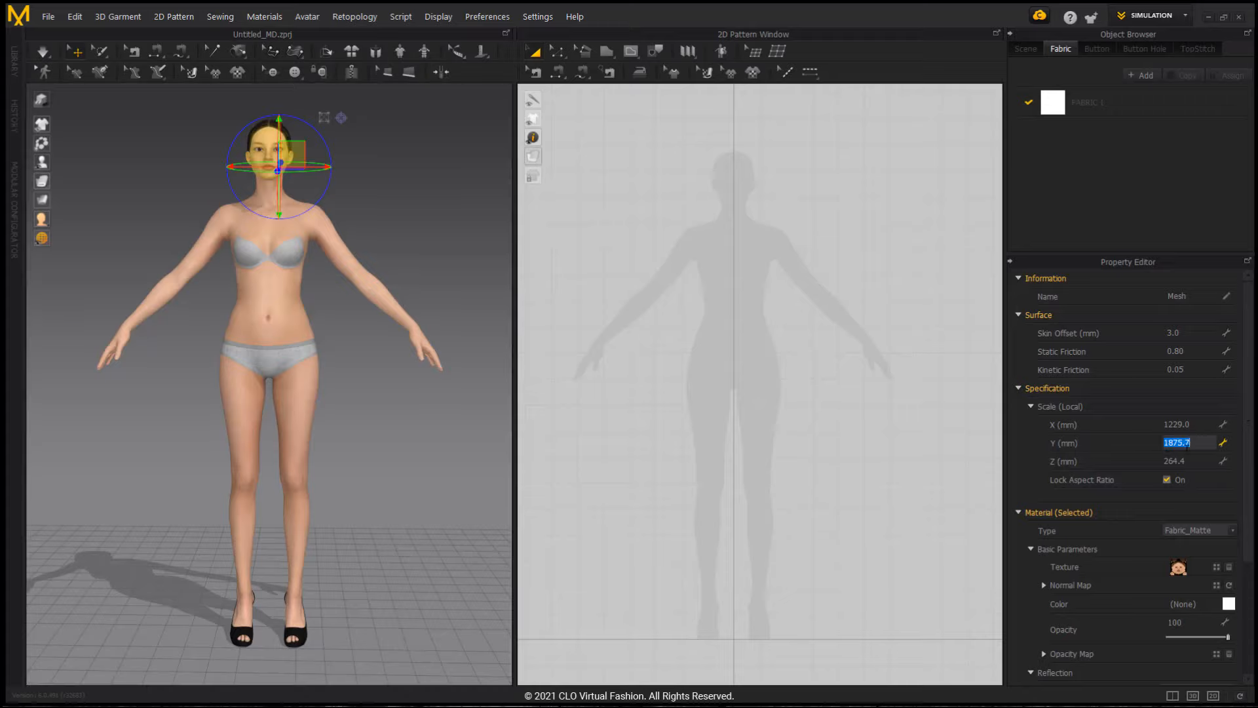
{"action": "mouse_move", "coordinate": [1219, 452]}
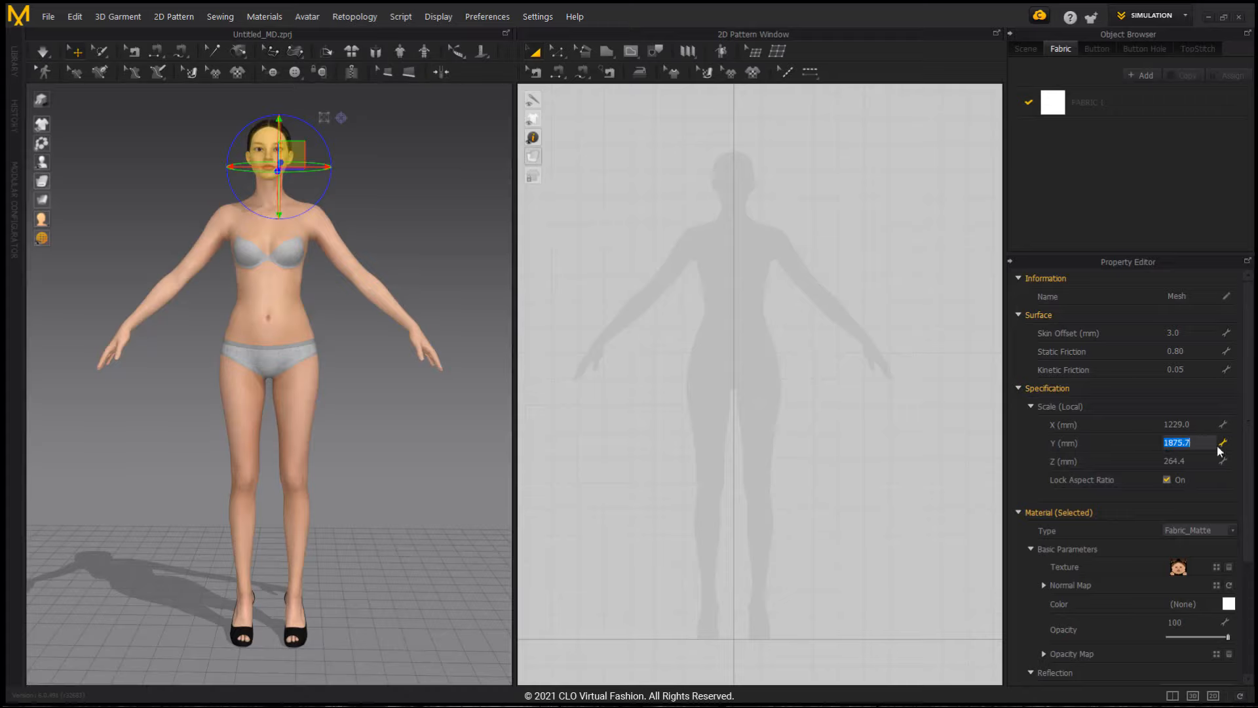
{"action": "mouse_move", "coordinate": [1091, 473]}
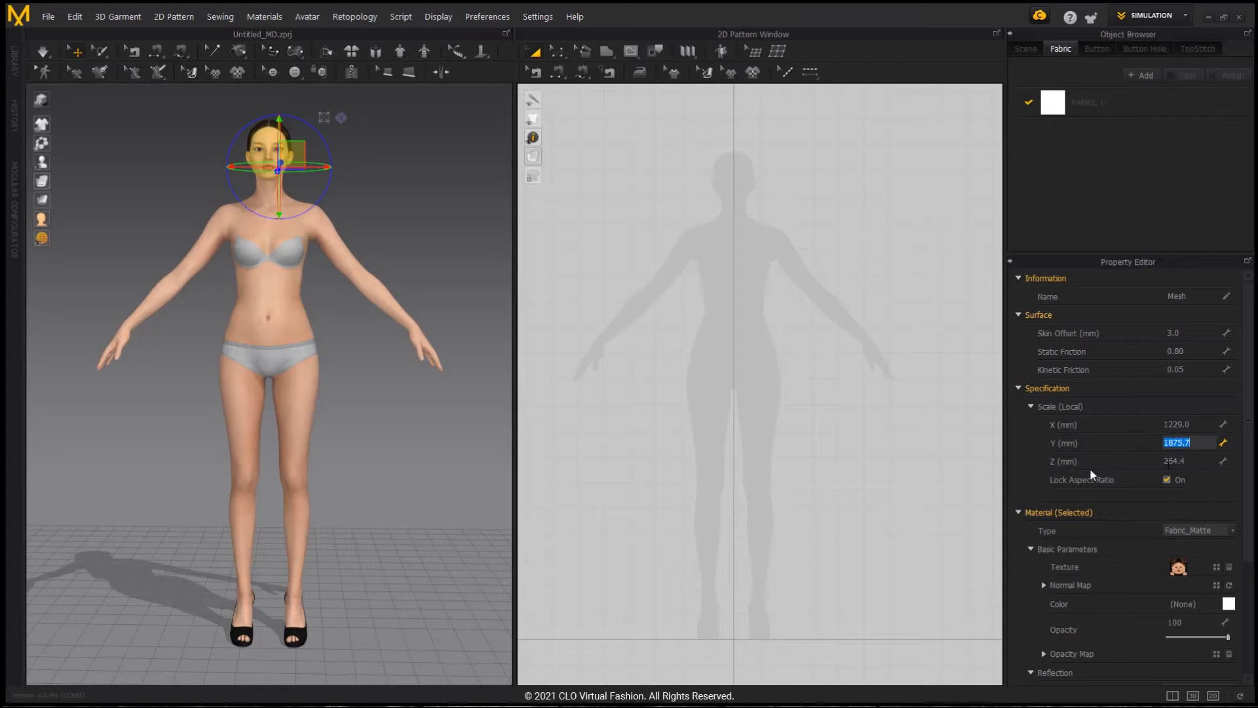
{"action": "mouse_move", "coordinate": [1041, 458]}
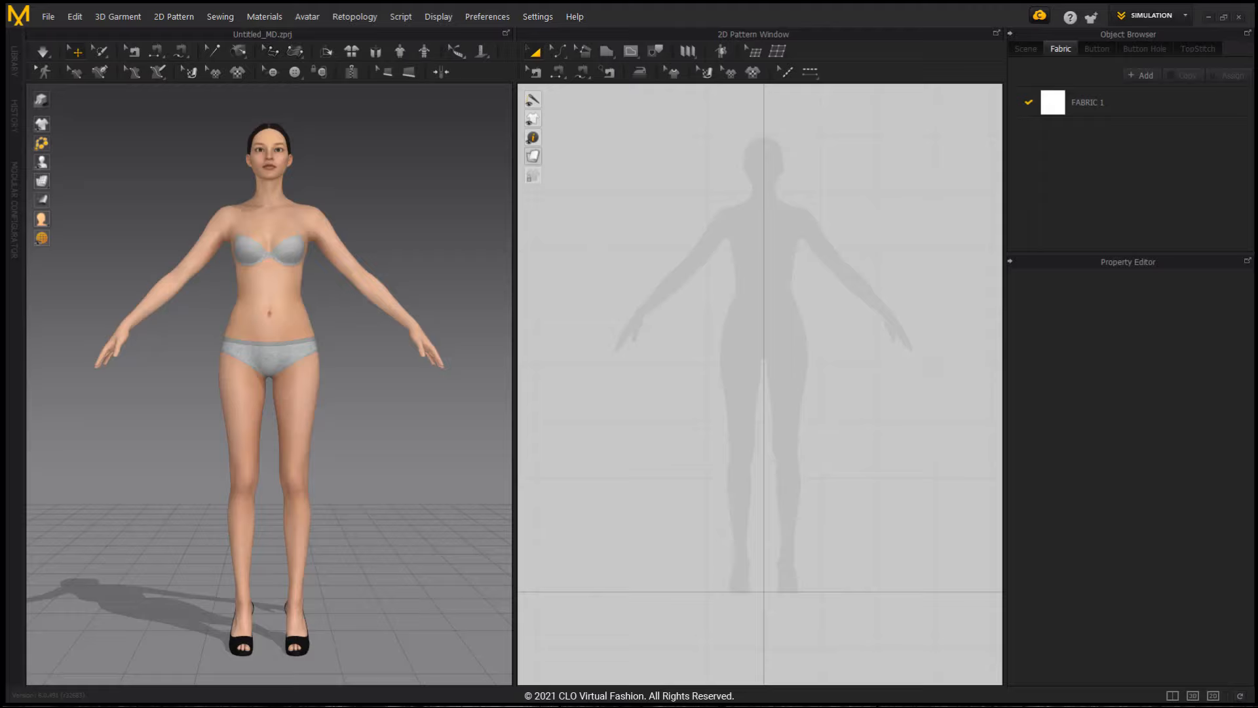
{"action": "mouse_move", "coordinate": [225, 605]}
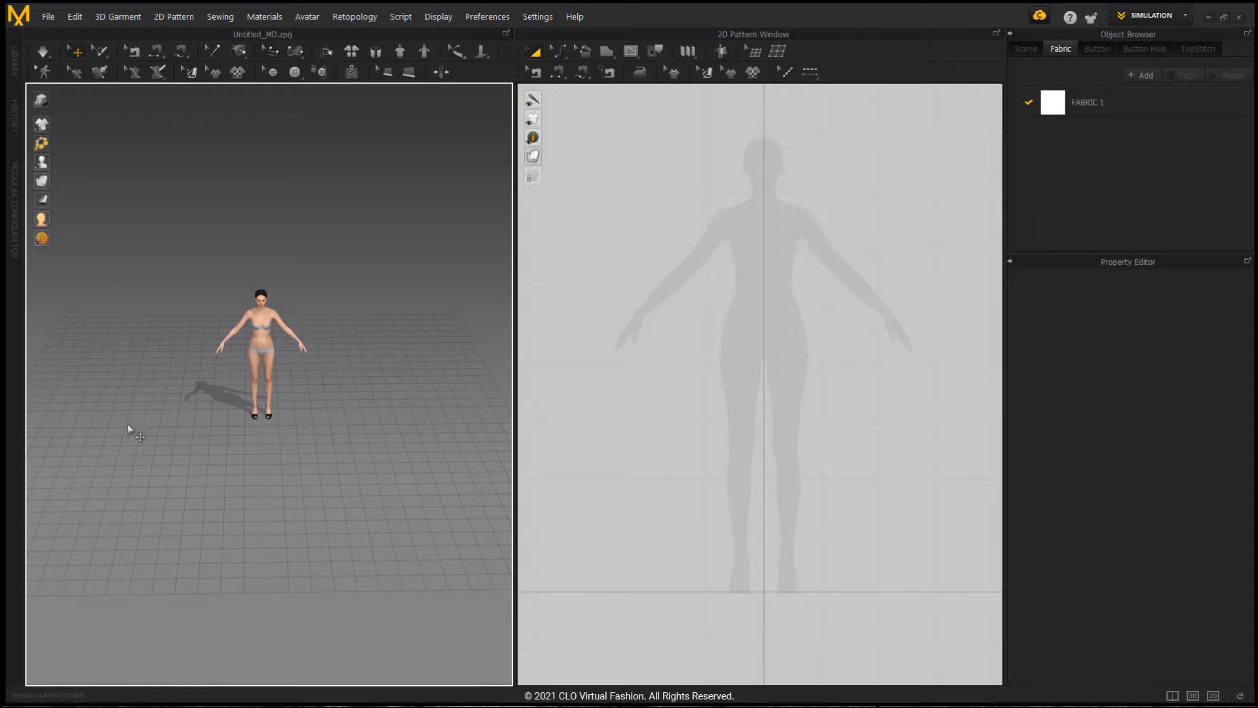
{"action": "mouse_move", "coordinate": [406, 404]}
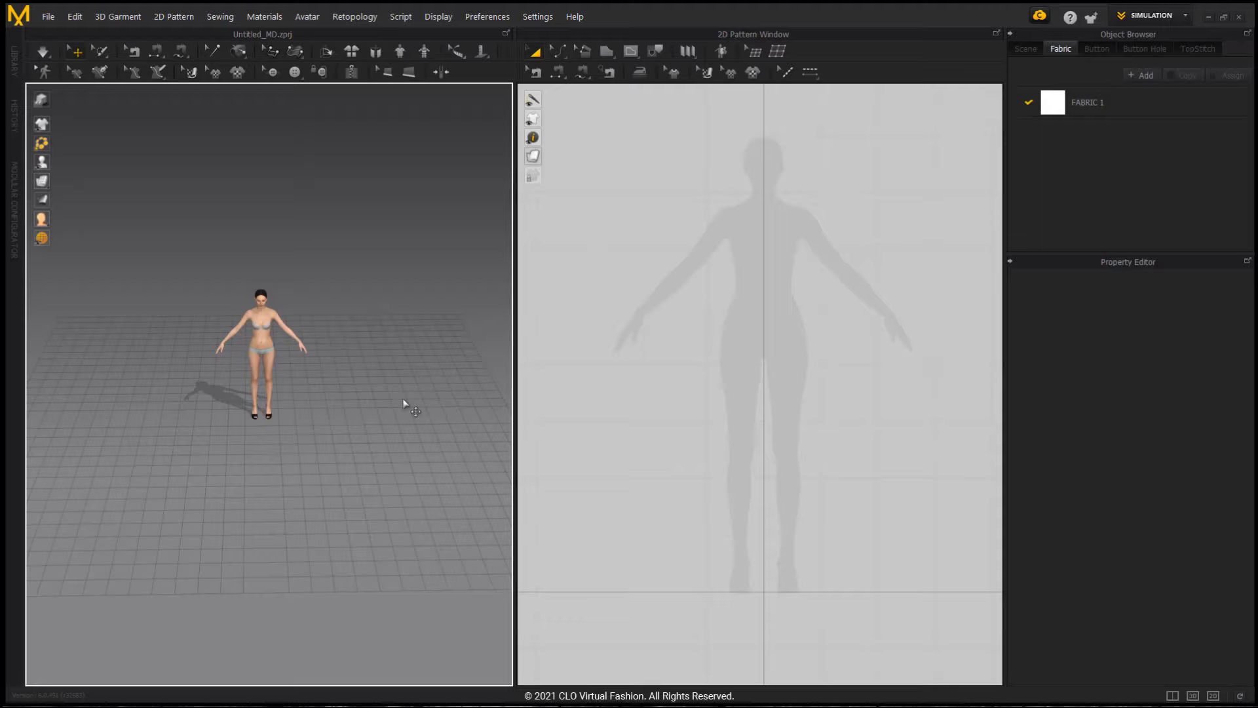
{"action": "mouse_move", "coordinate": [288, 346]}
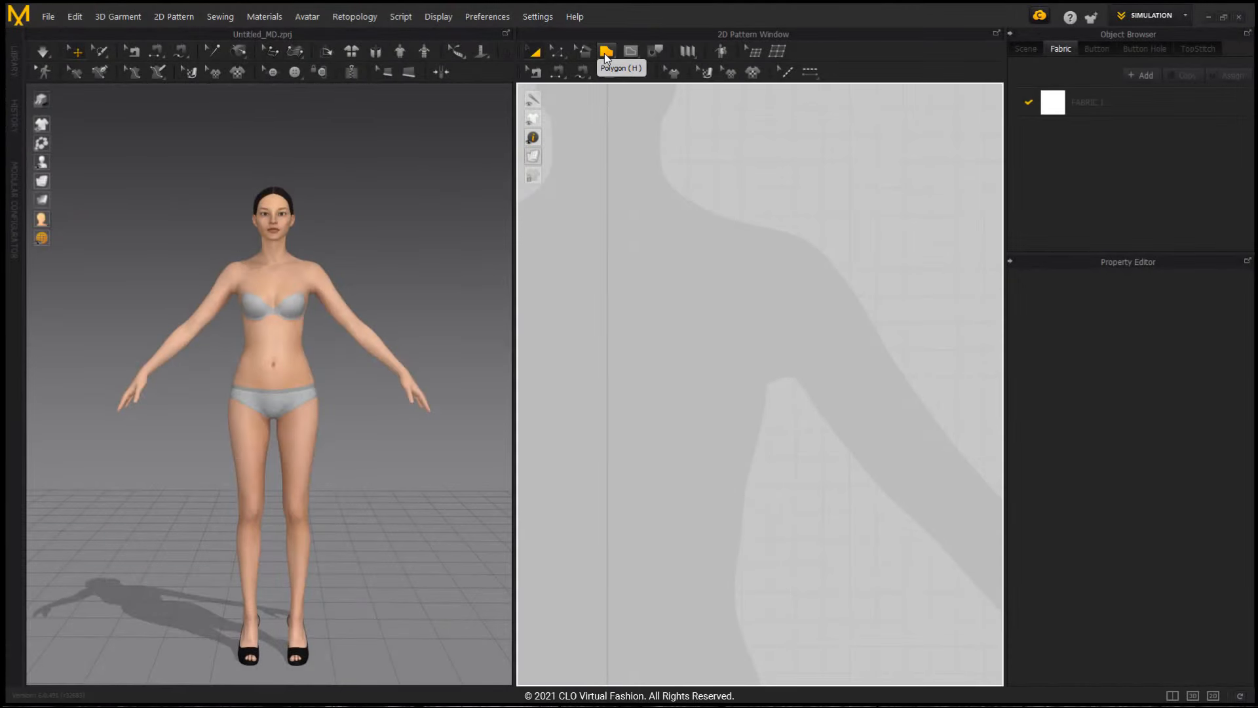
{"action": "mouse_move", "coordinate": [585, 37]}
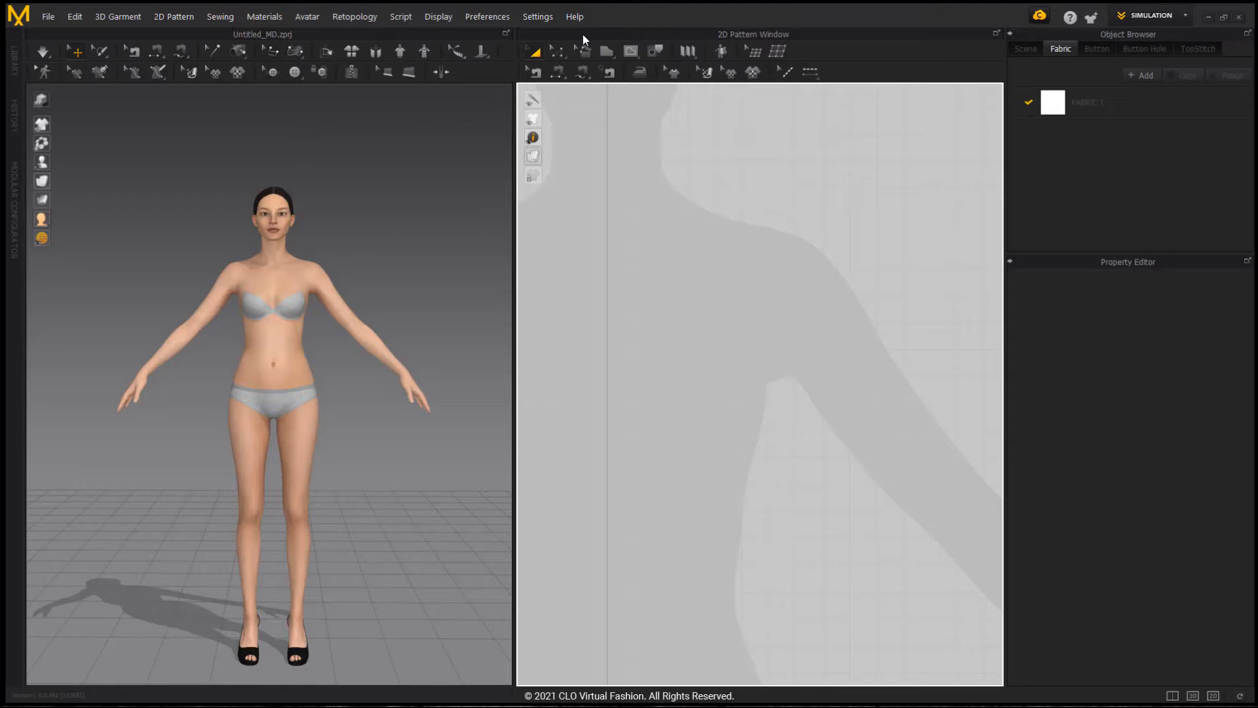
Trace a half-front panel along the avatar's neckline toward the shoulder with the Polygon tool
{"action": "left_click", "coordinate": [608, 49]}
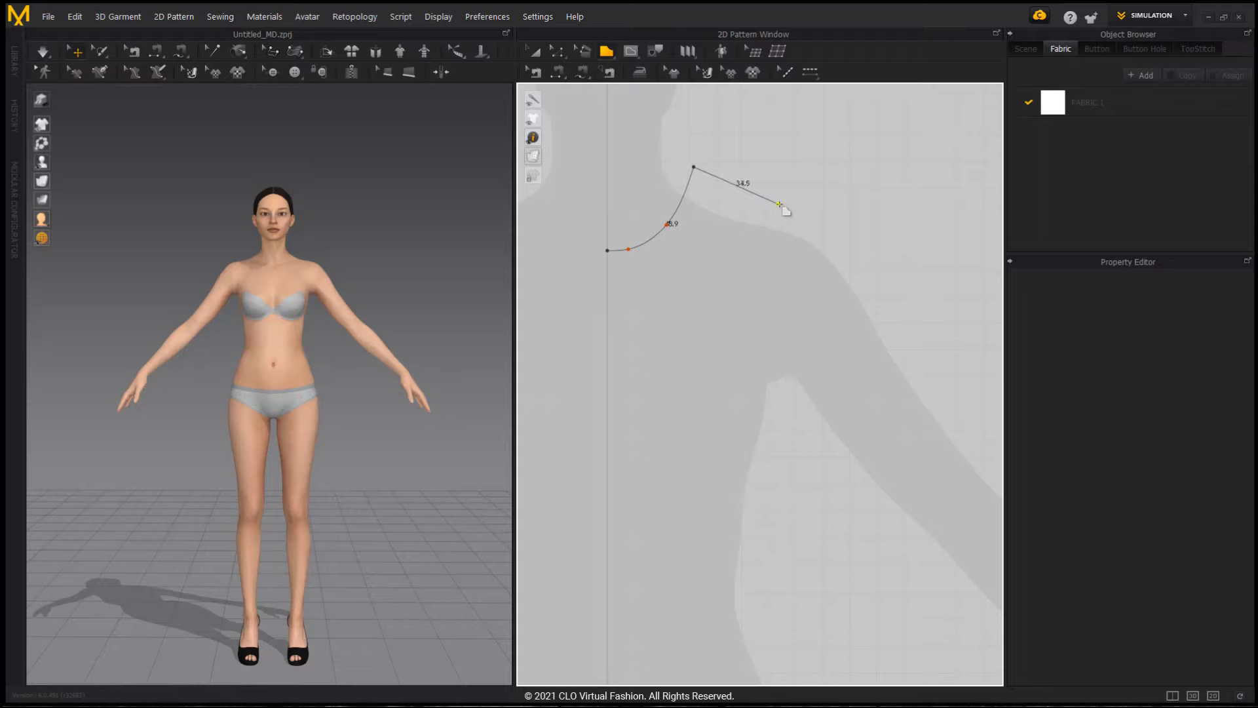
{"action": "left_click_drag", "start_coordinate": [779, 205], "coordinate": [755, 371]}
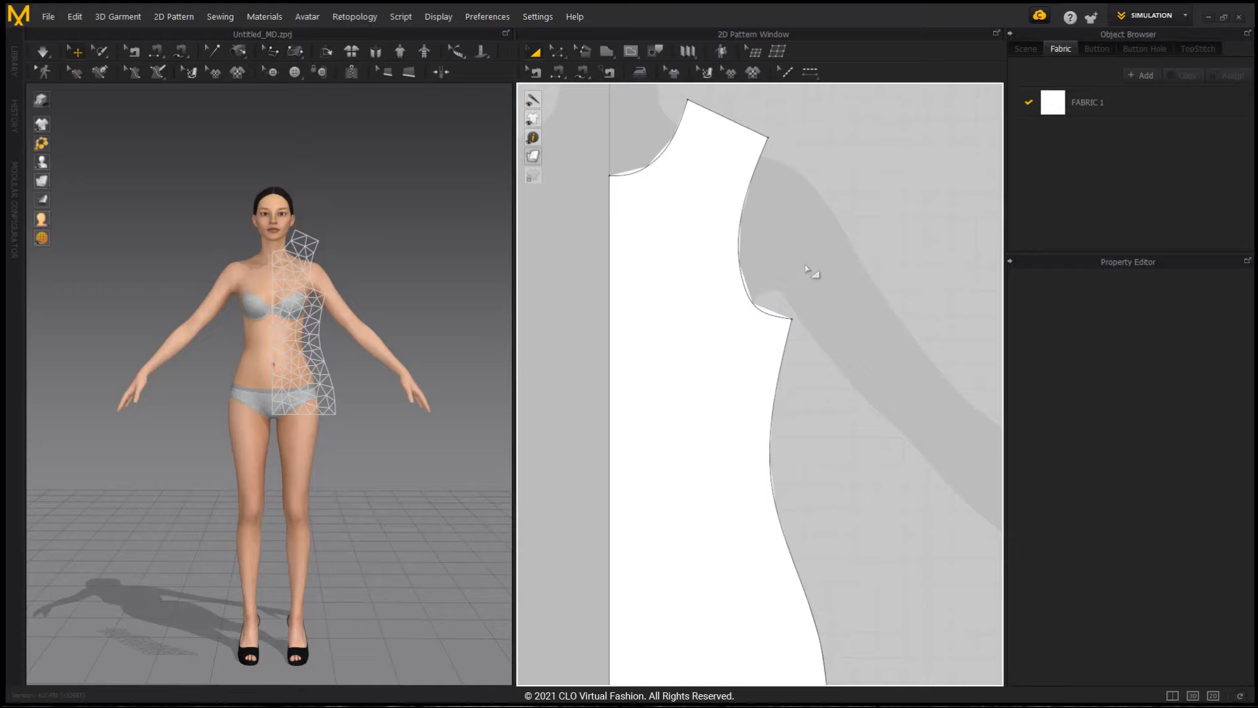
{"action": "mouse_move", "coordinate": [753, 255]}
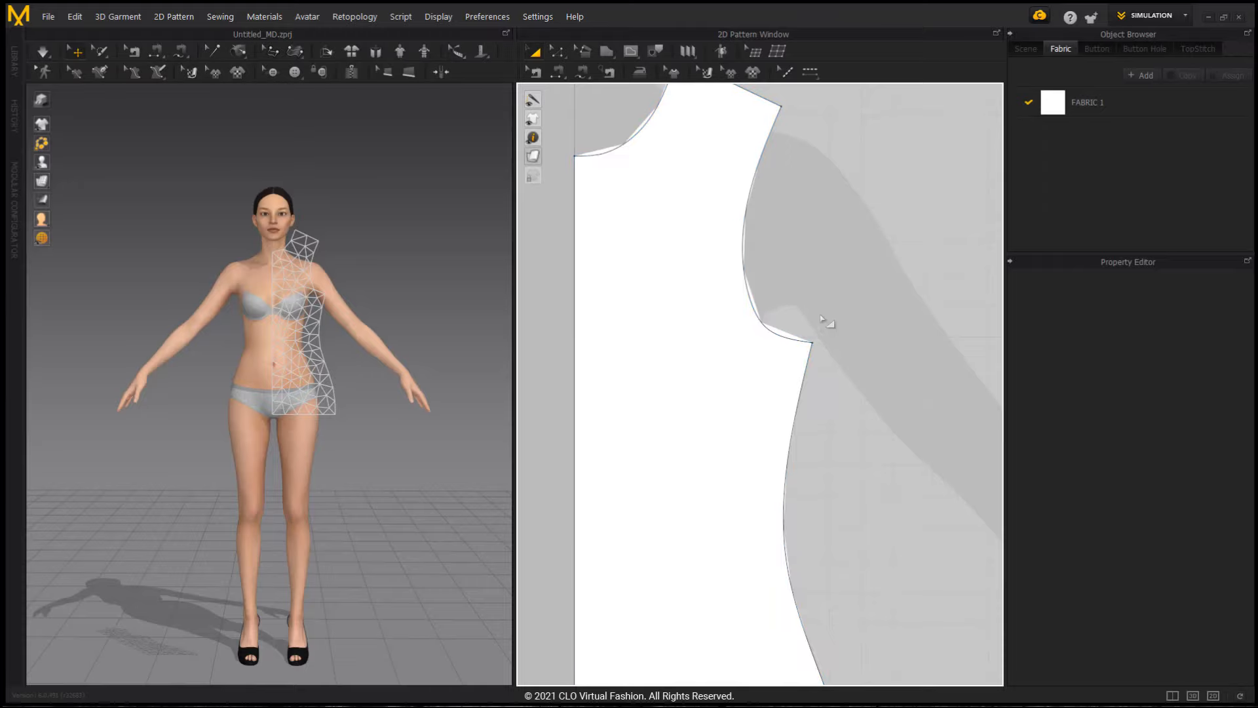
Unfold the half panel symmetrically and copy it to make matching front and back panels
{"action": "left_click", "coordinate": [793, 349]}
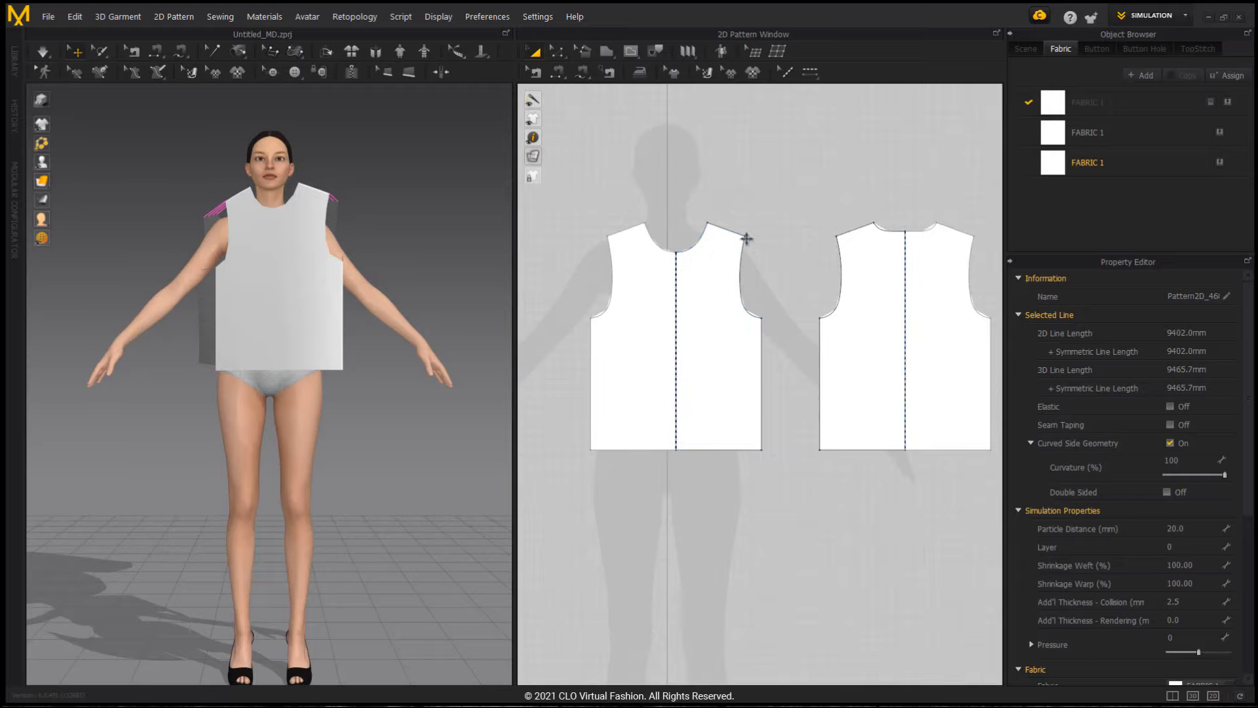
Select the T-shirt front panel to read its 417.2 mm 2D and 415.6 mm 3D edge lengths
{"action": "left_click", "coordinate": [674, 337]}
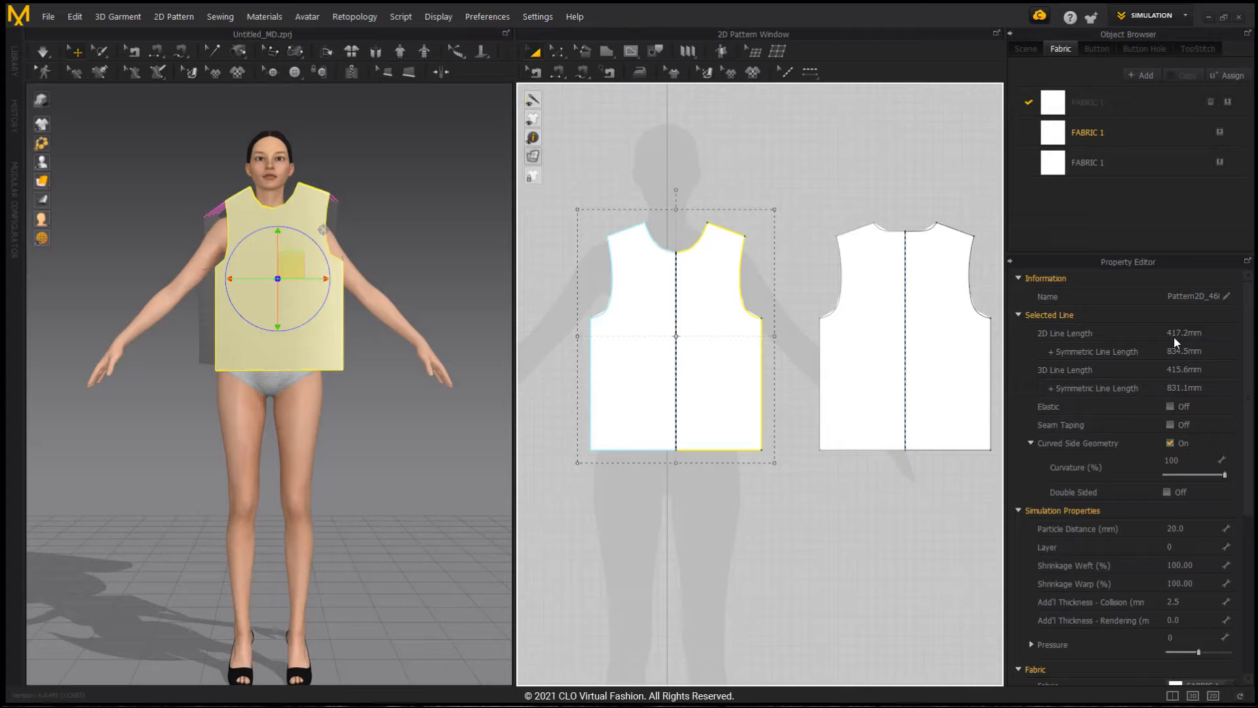
{"action": "mouse_move", "coordinate": [1191, 353]}
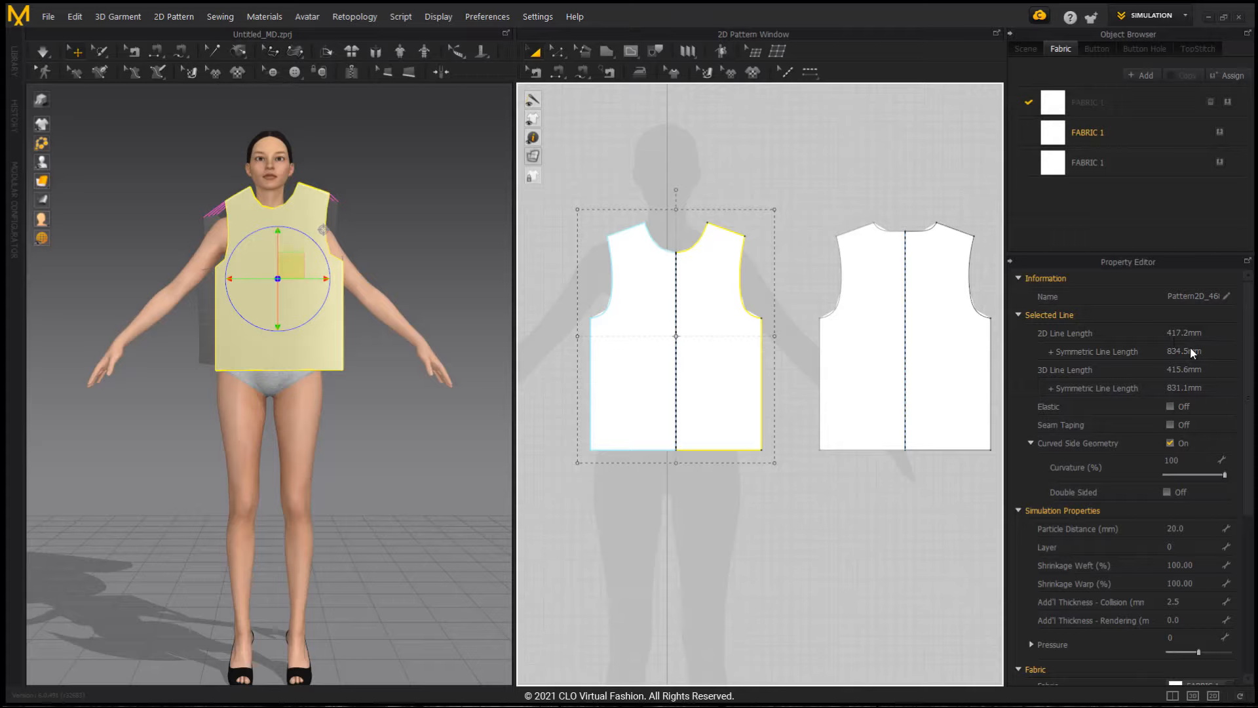
{"action": "mouse_move", "coordinate": [1192, 360]}
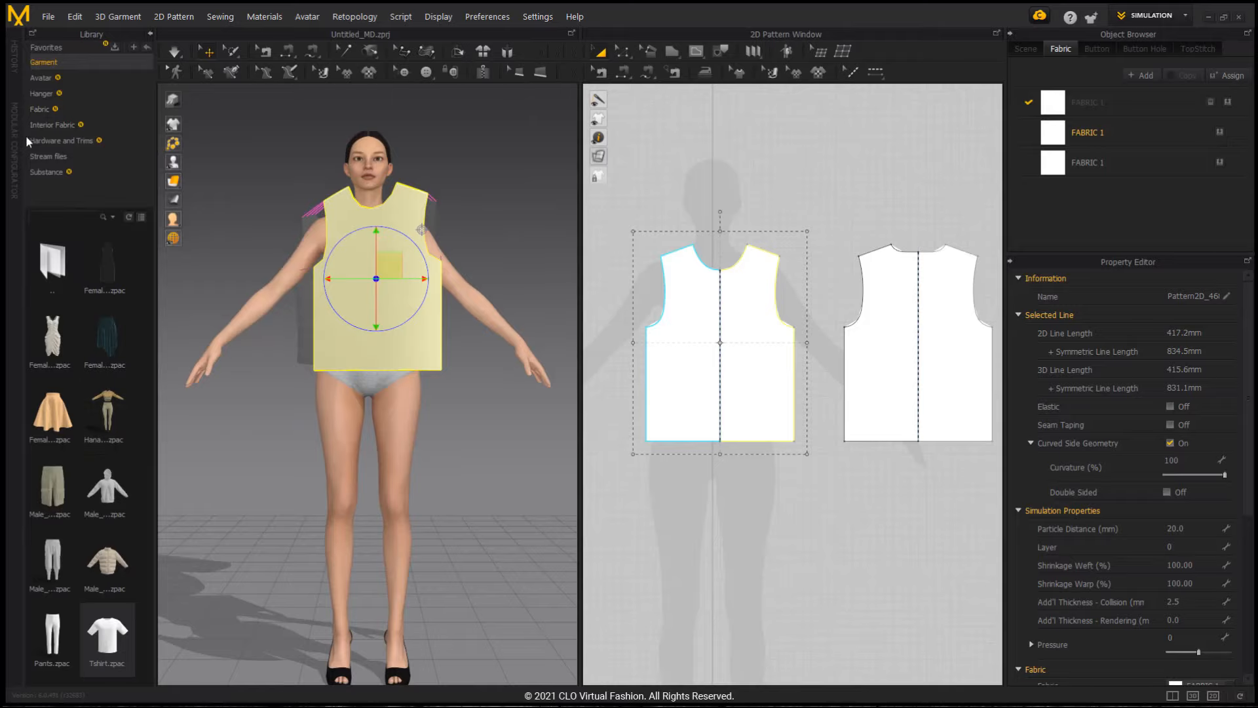
{"action": "mouse_move", "coordinate": [125, 644]}
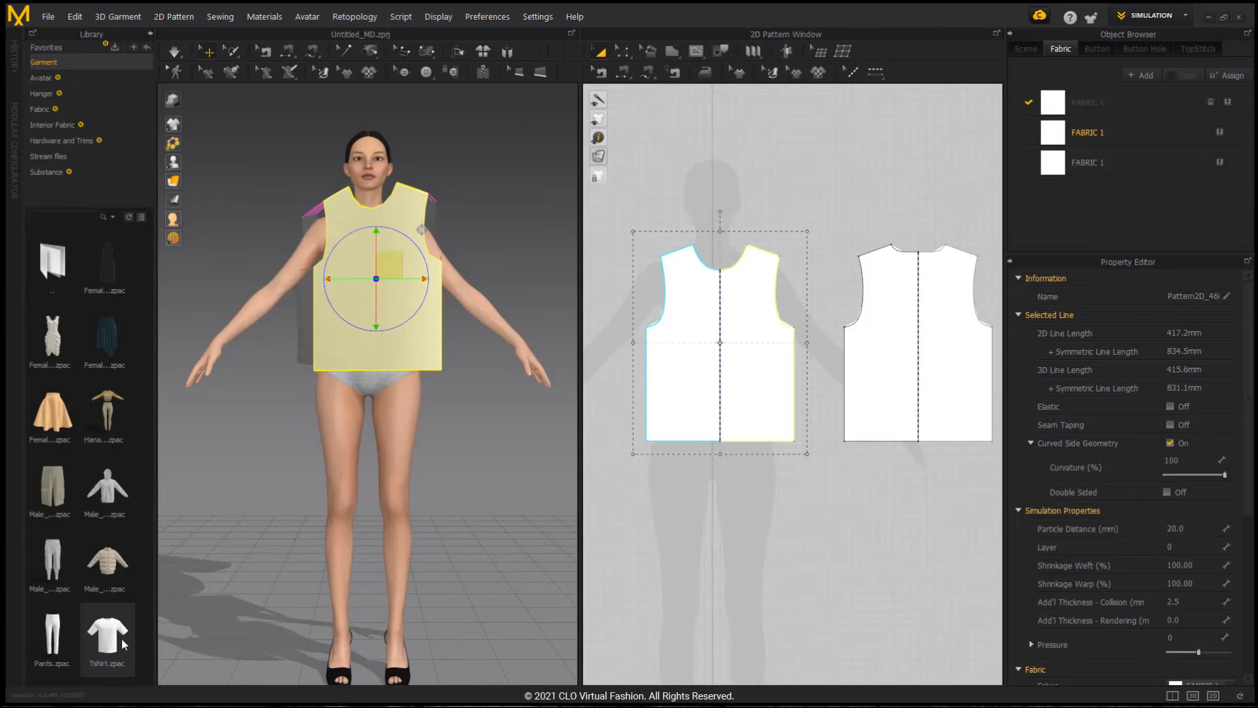
{"action": "mouse_move", "coordinate": [120, 609]}
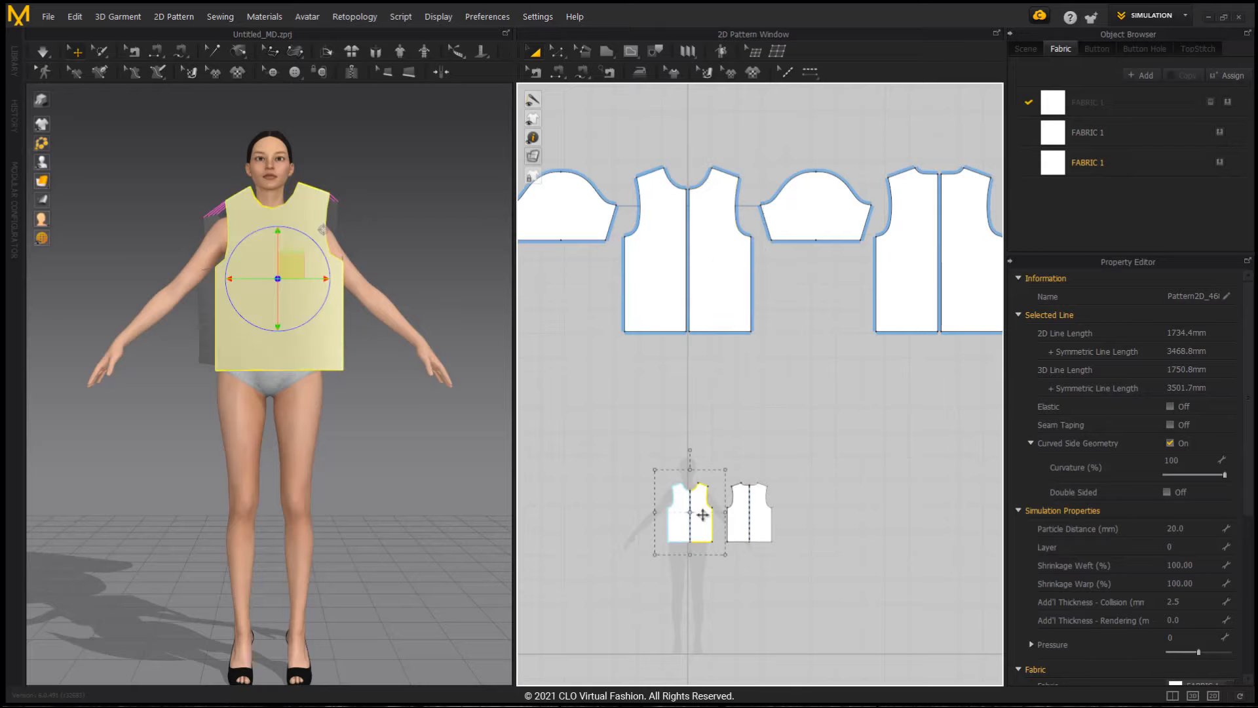
Deactivate the small sleeveless pattern with its sewing and merge the T-shirt front halves along the centre line
{"action": "right_click", "coordinate": [700, 514]}
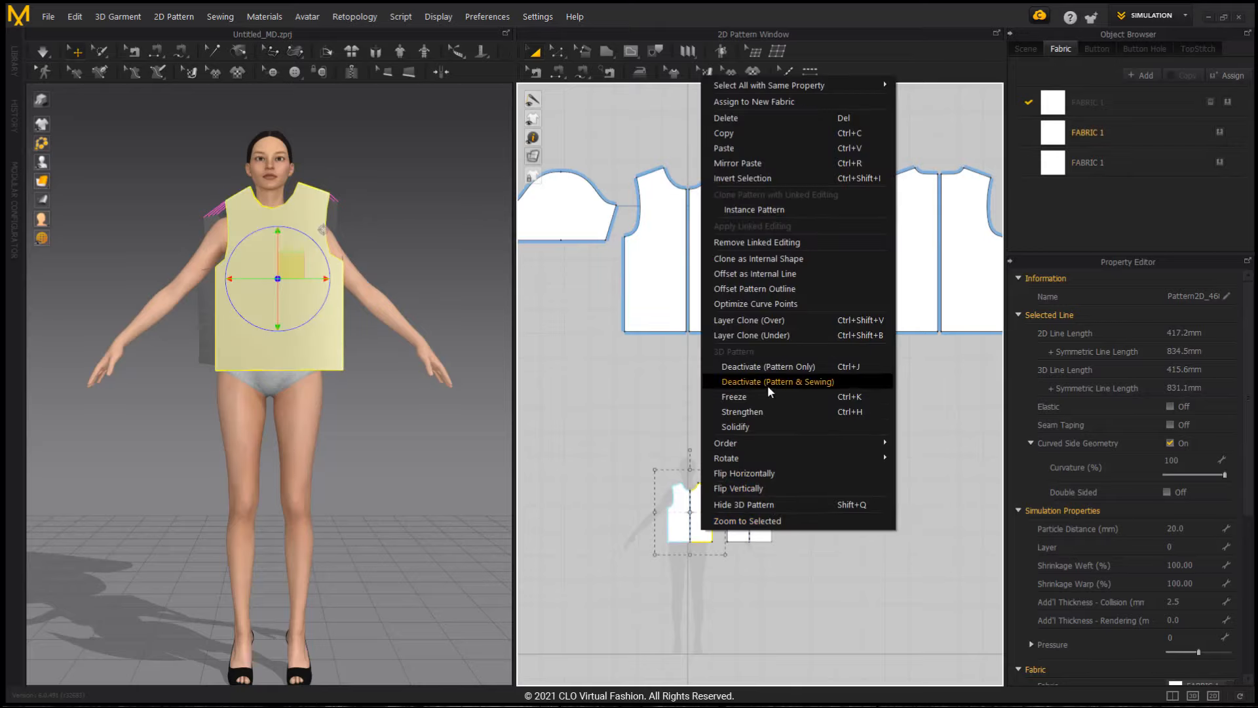
{"action": "left_click", "coordinate": [778, 381]}
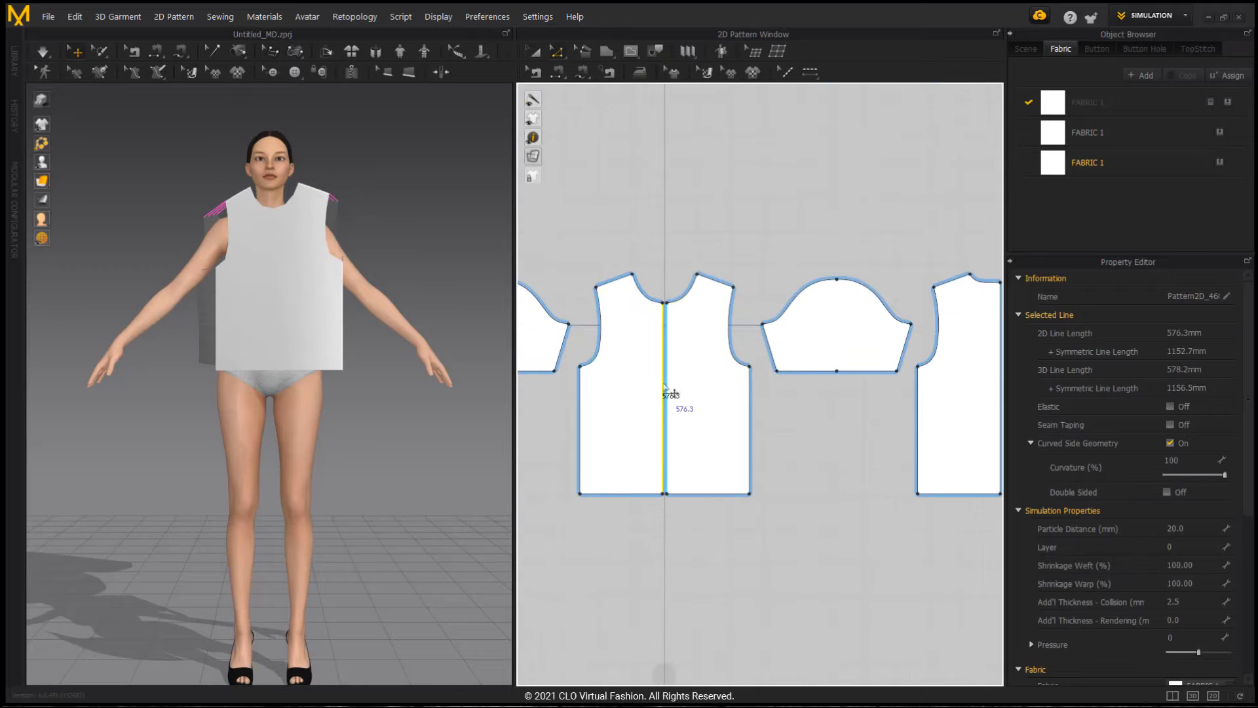
{"action": "right_click", "coordinate": [666, 390]}
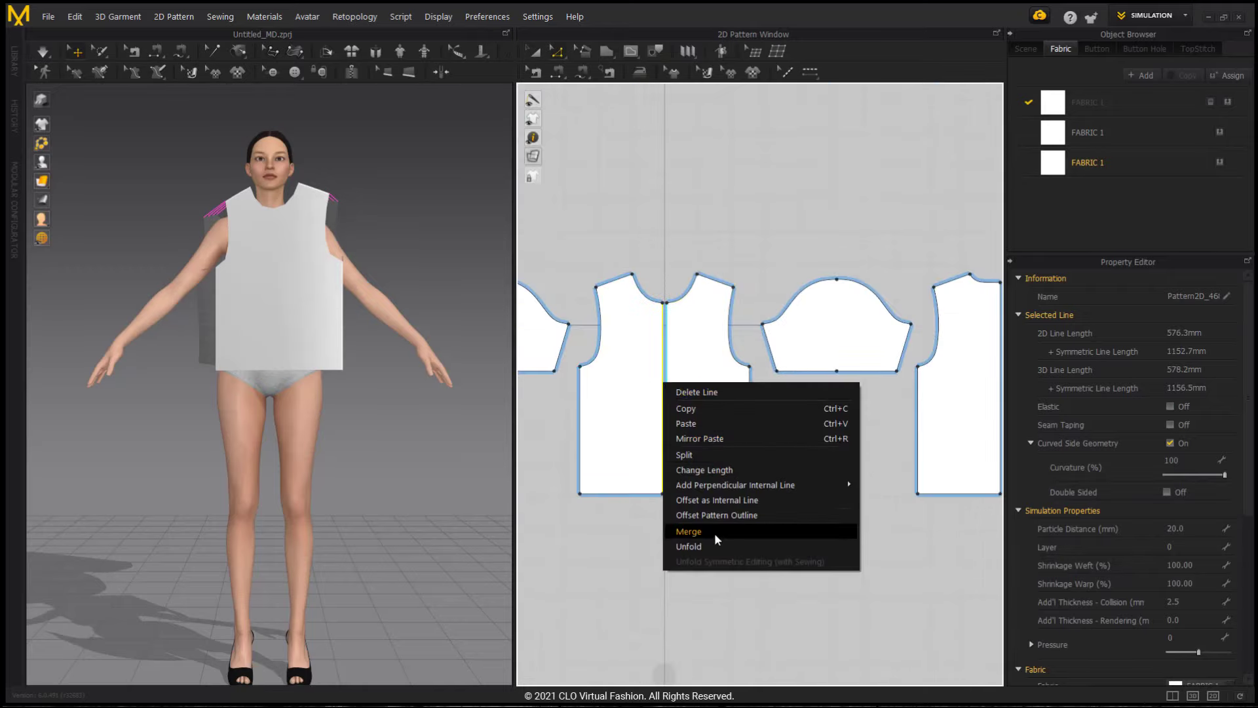
{"action": "left_click", "coordinate": [690, 530]}
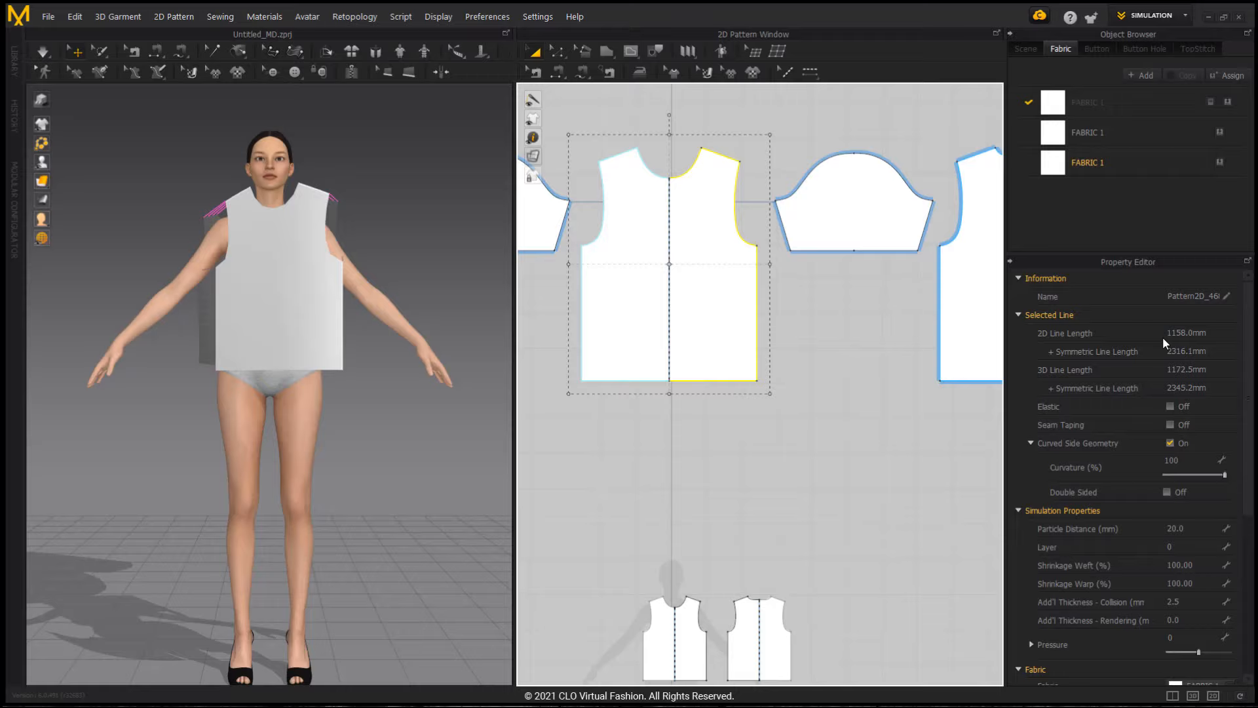
{"action": "mouse_move", "coordinate": [1171, 344]}
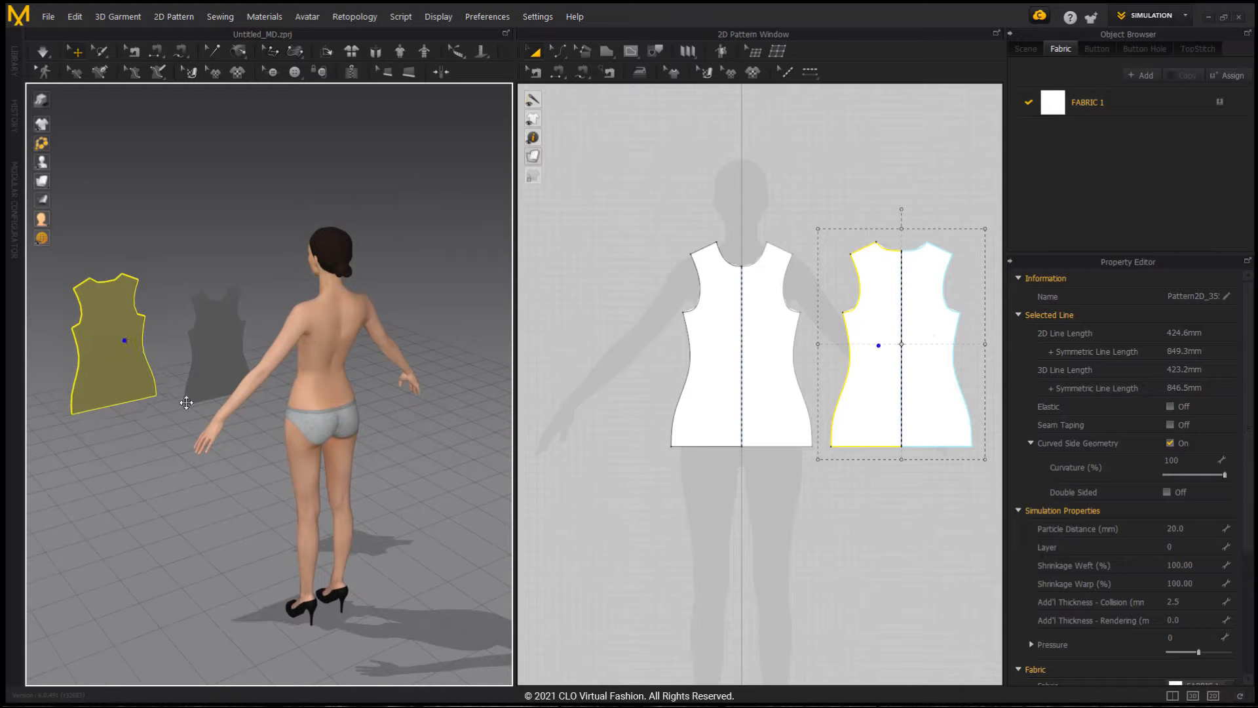
Move the sleeveless back piece behind the avatar so the two panels surround the torso
{"action": "left_click_drag", "start_coordinate": [123, 338], "coordinate": [427, 400]}
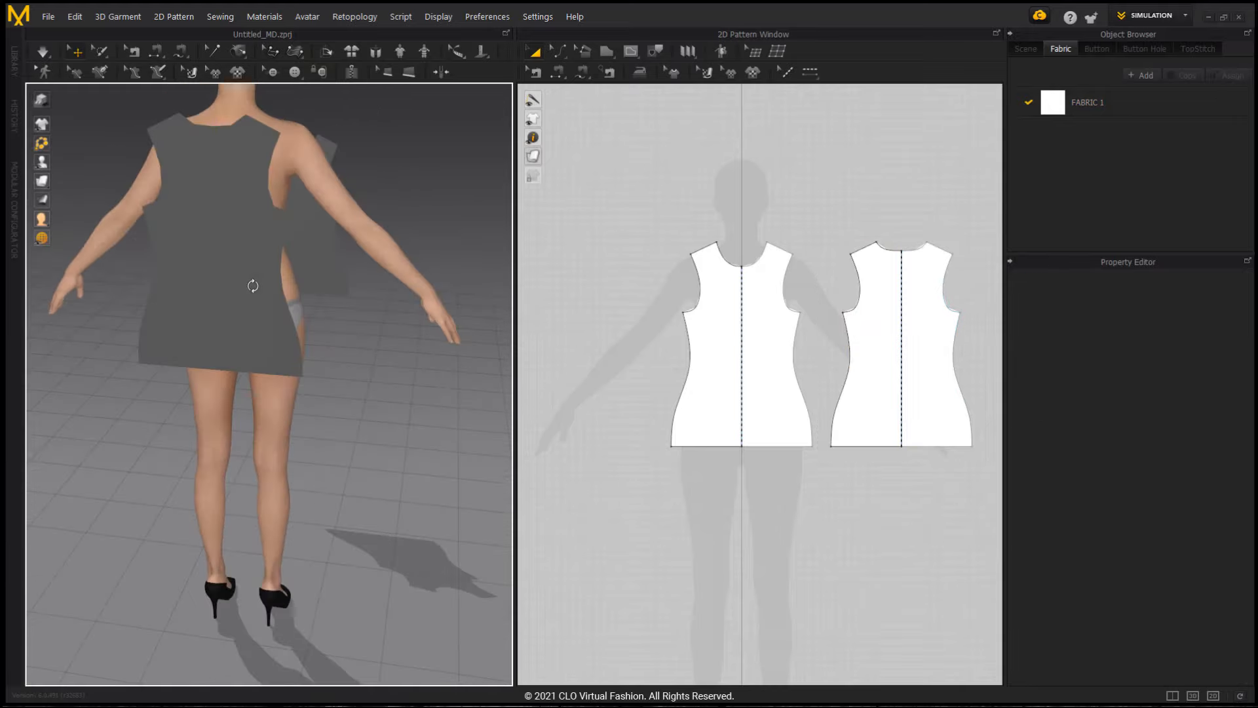
{"action": "left_click", "coordinate": [901, 357]}
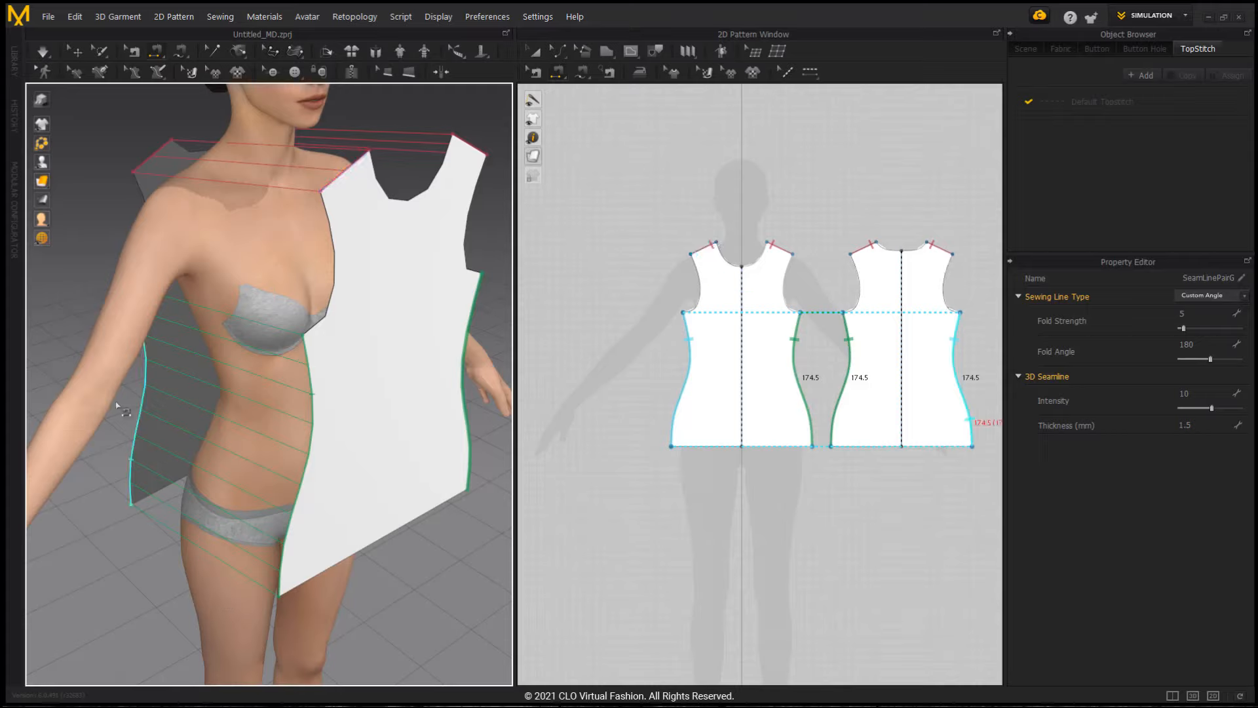
Simulate the top onto the avatar and pull the back shoulder strap to test its drape
{"action": "left_click", "coordinate": [1059, 48]}
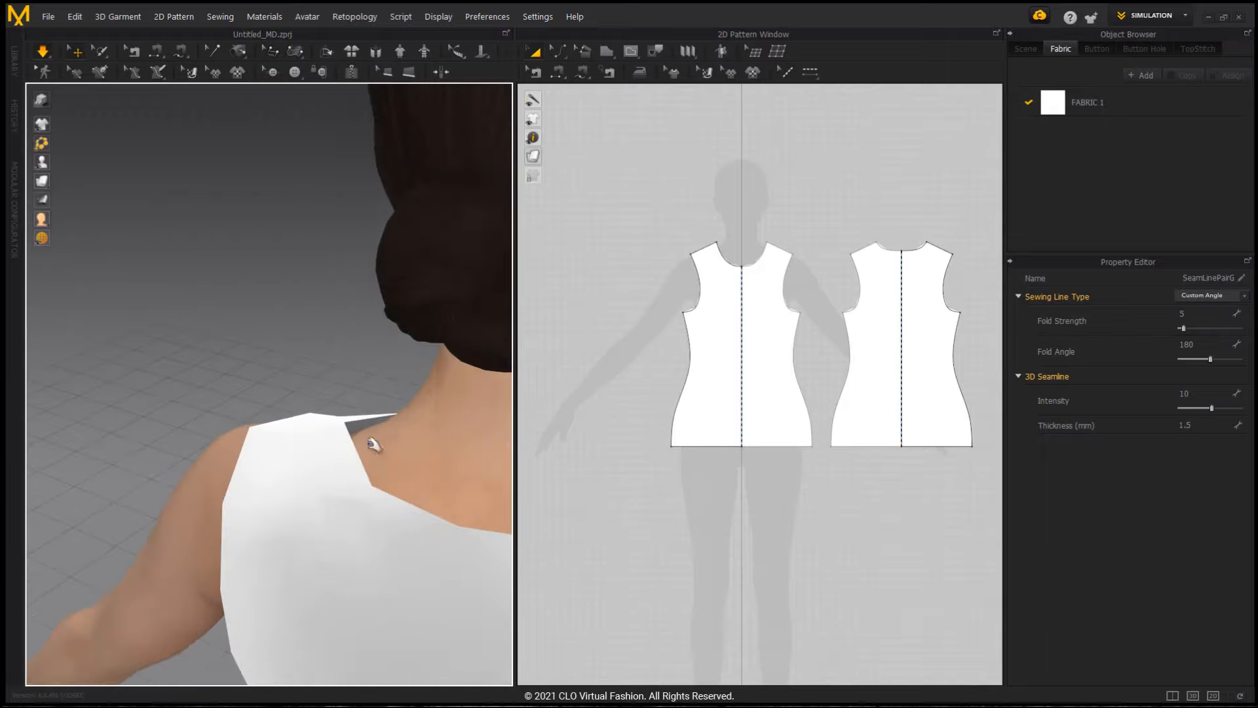
{"action": "left_click", "coordinate": [898, 345]}
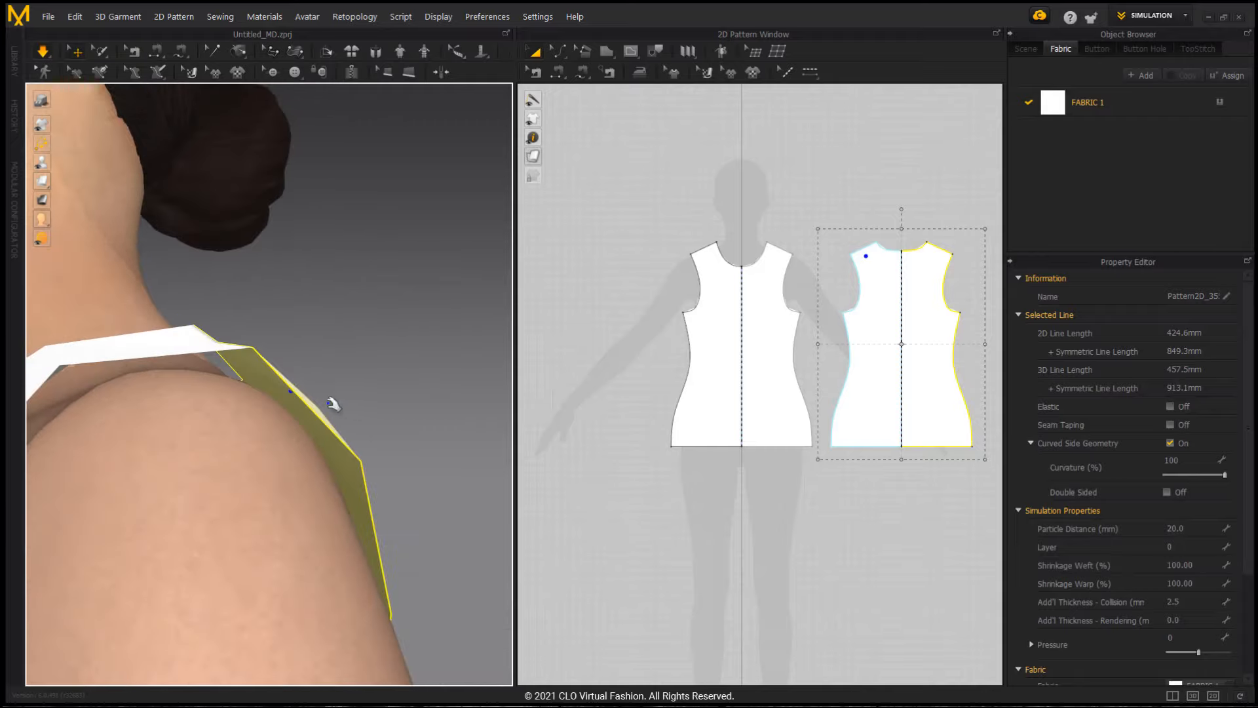
{"action": "mouse_move", "coordinate": [316, 359]}
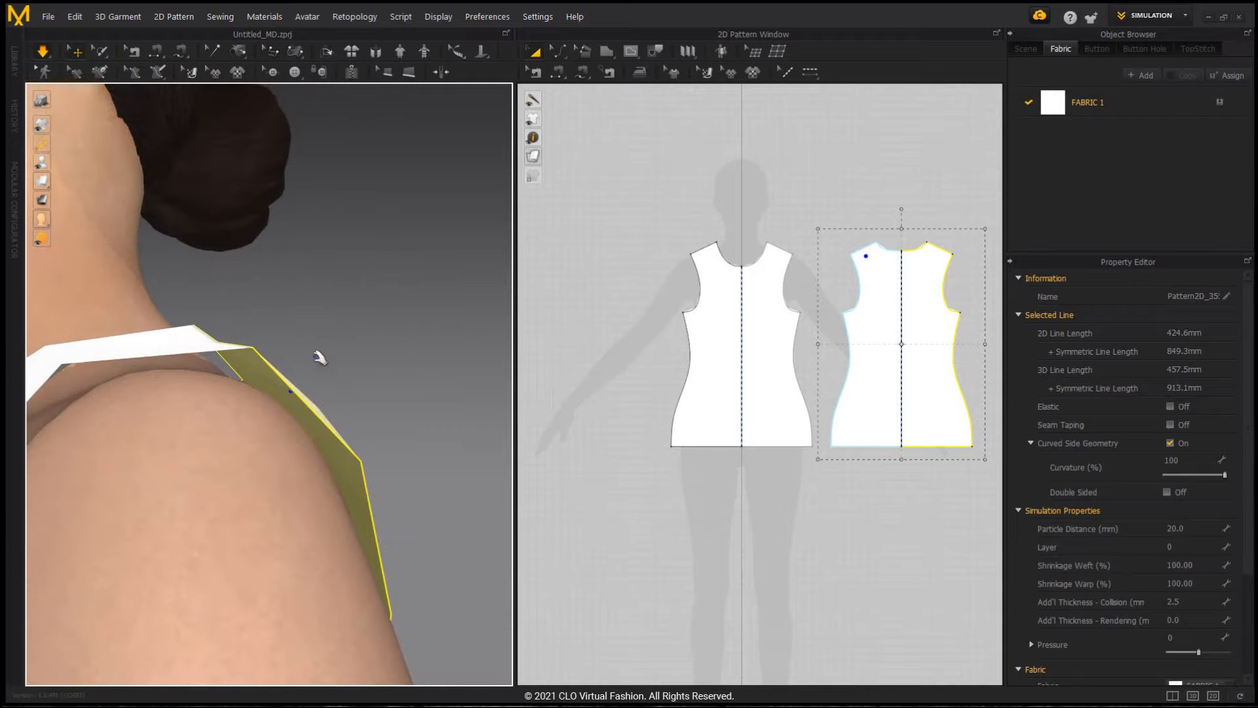
{"action": "left_click_drag", "start_coordinate": [321, 358], "coordinate": [242, 385]}
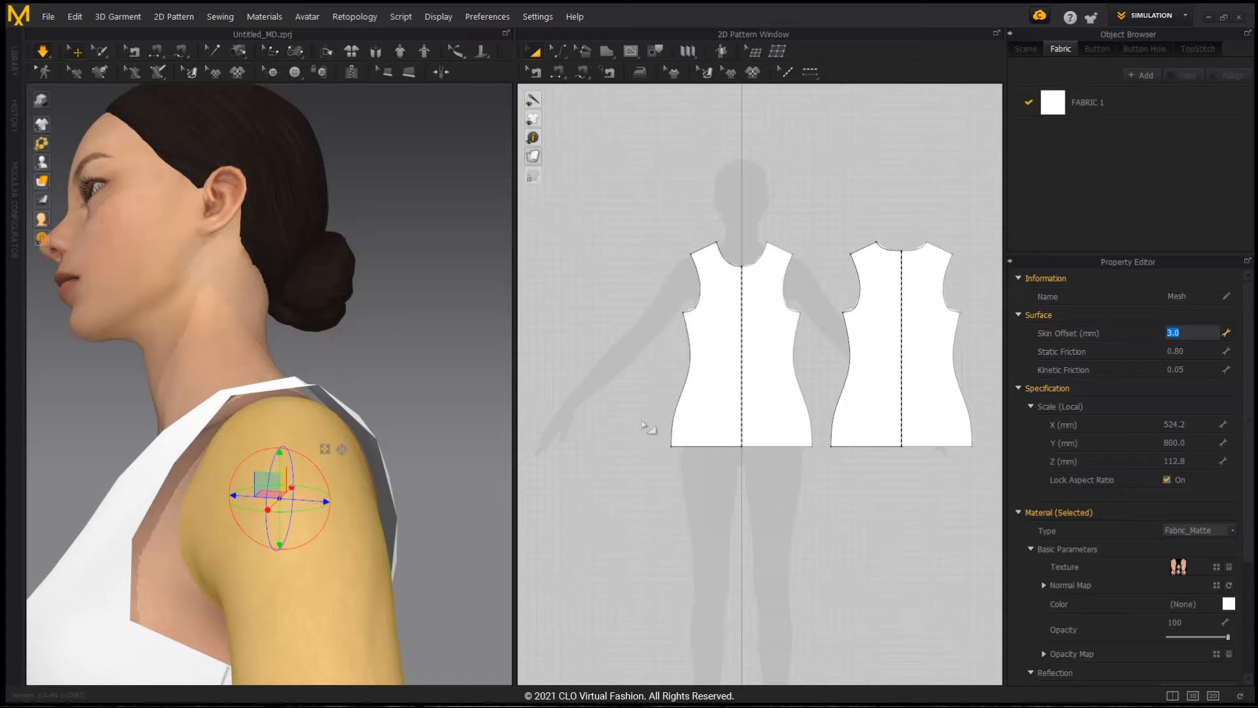
{"action": "mouse_move", "coordinate": [587, 385]}
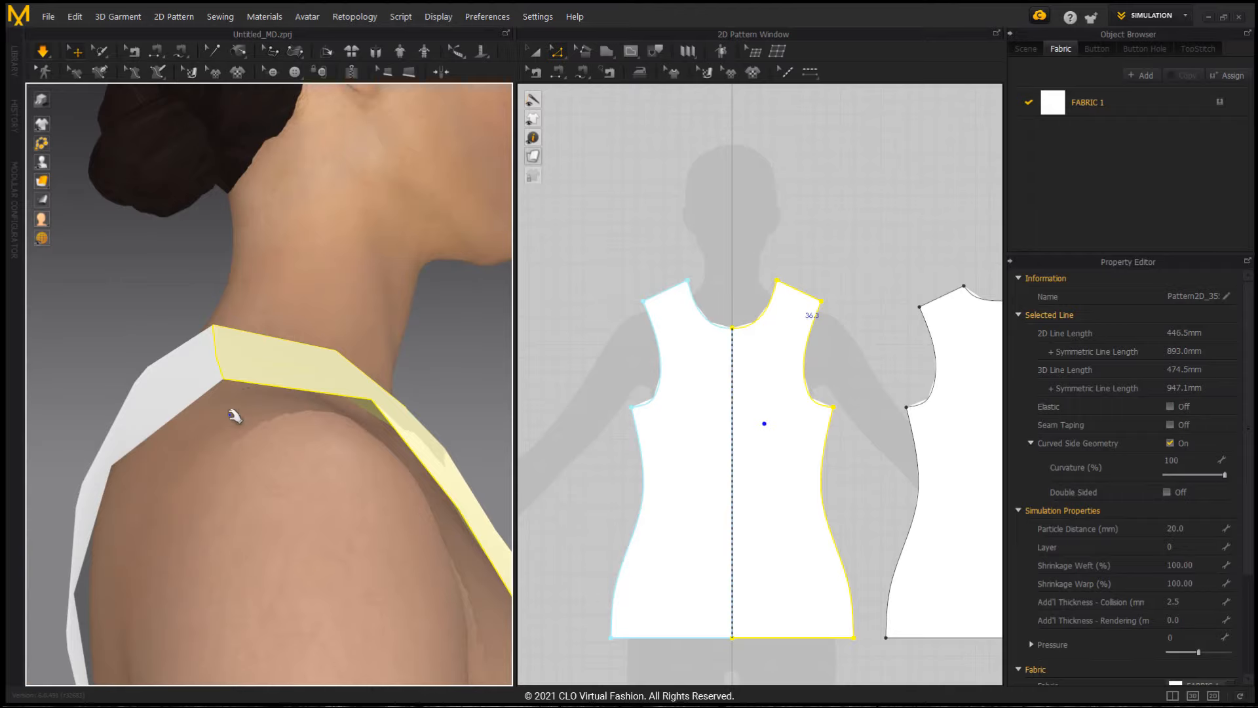
{"action": "mouse_move", "coordinate": [228, 416]}
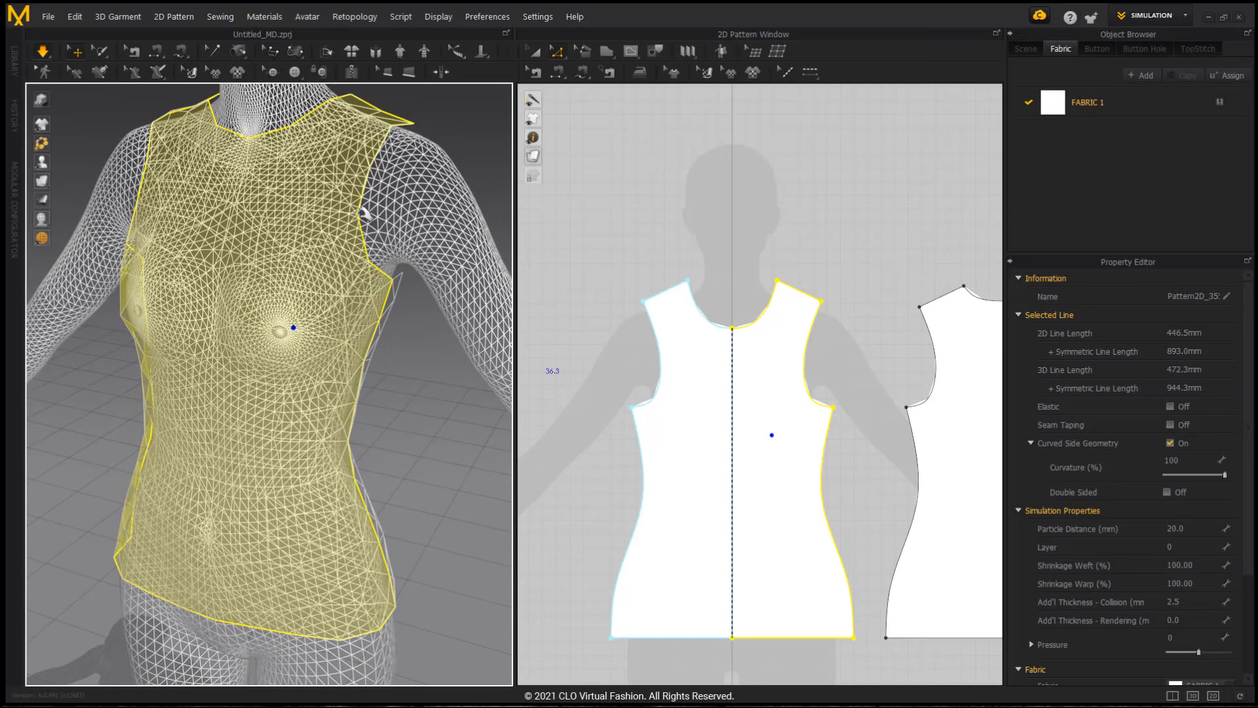
{"action": "mouse_move", "coordinate": [296, 273]}
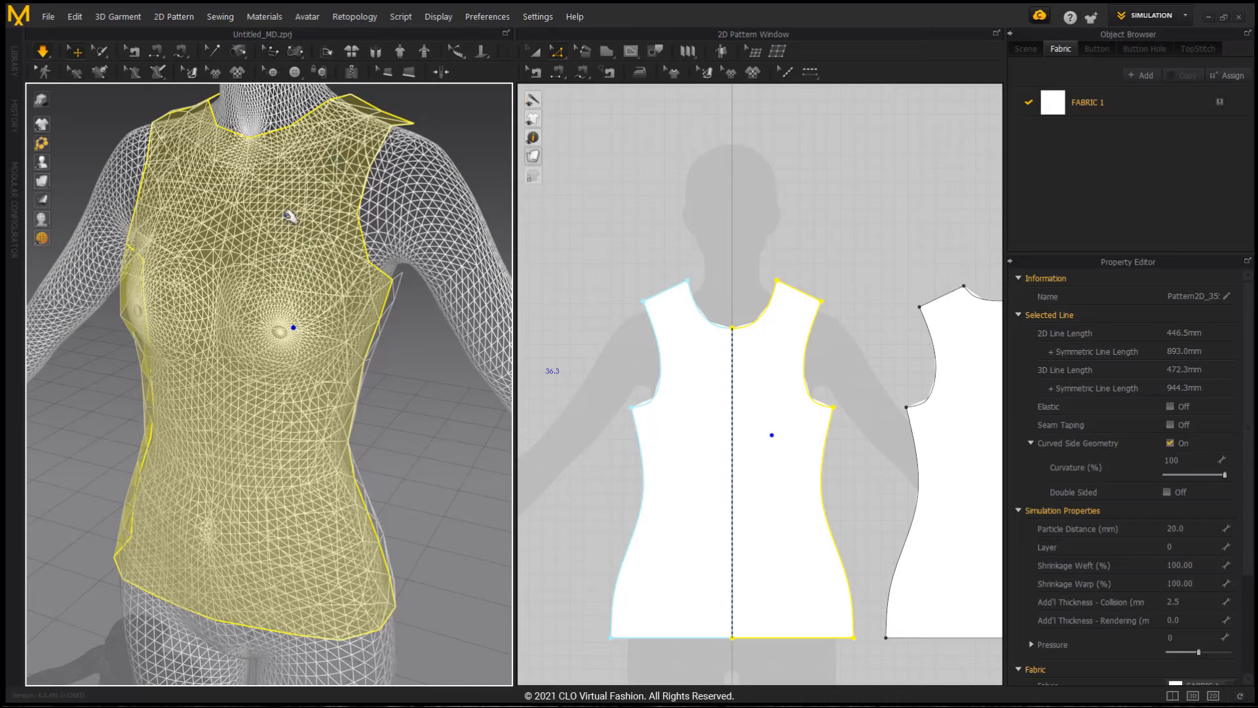
{"action": "mouse_move", "coordinate": [186, 203]}
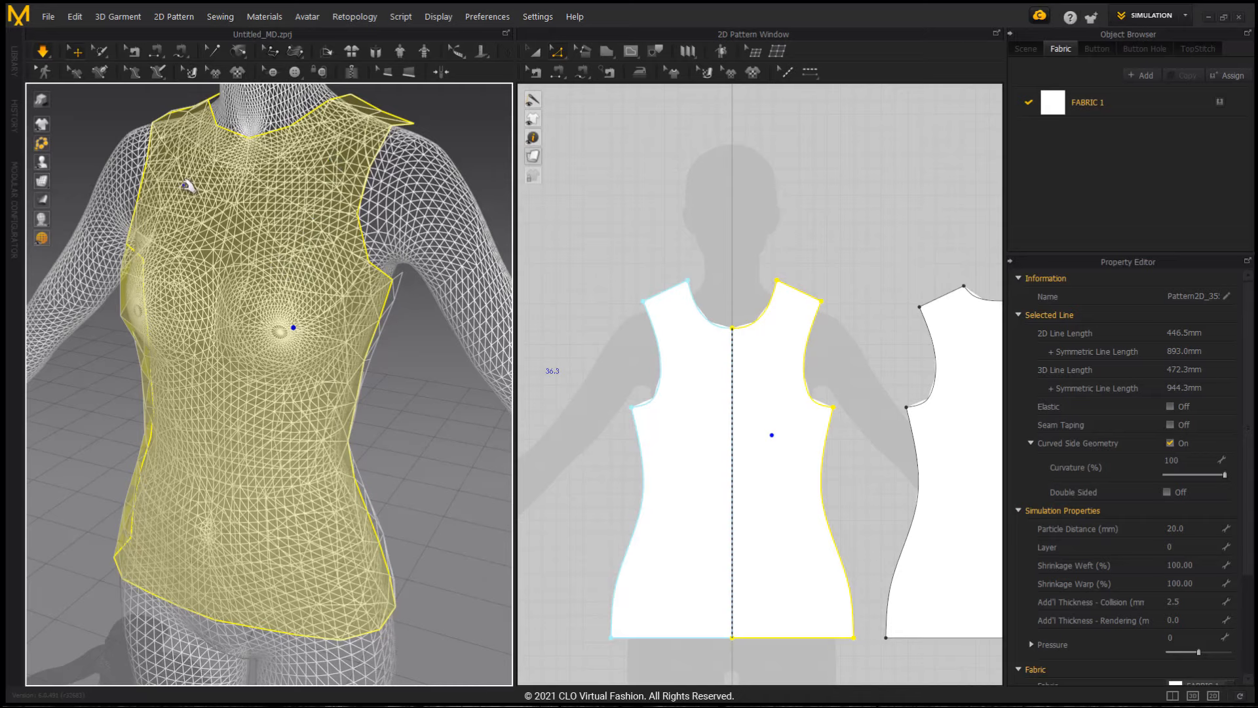
Begin editing the front piece's 20.0 mm Particle Distance in the Property Editor
{"action": "left_click", "coordinate": [1182, 528]}
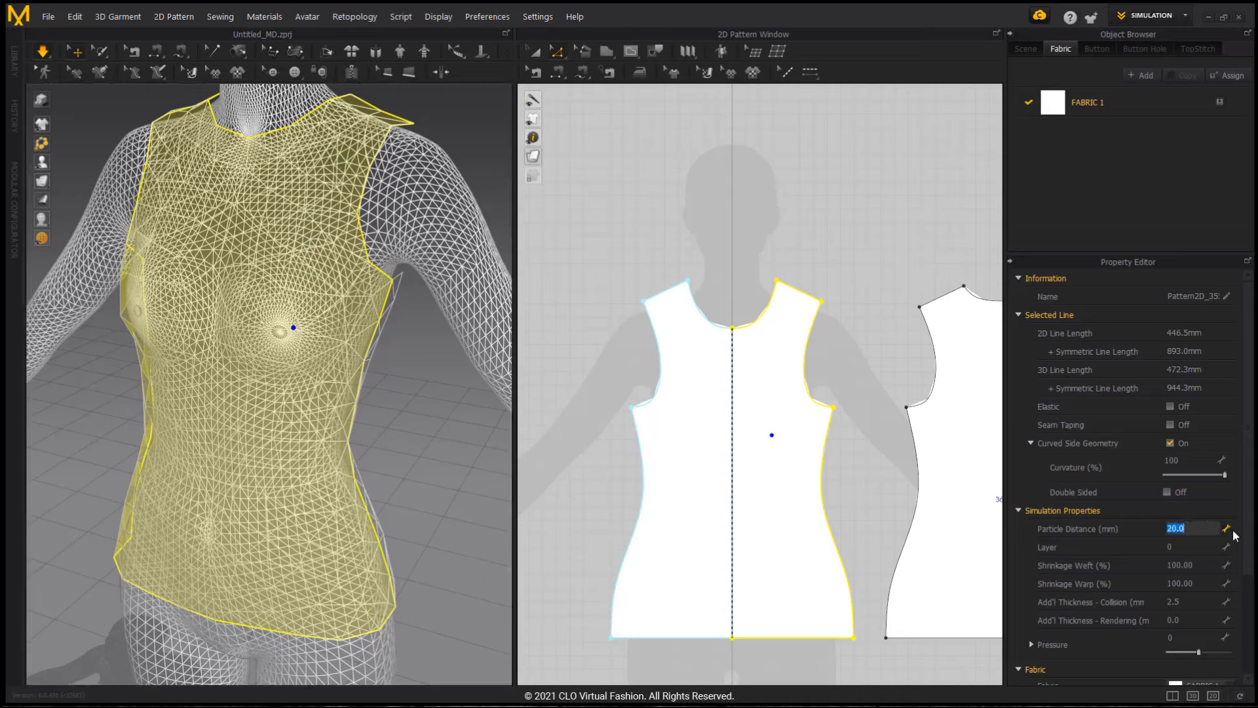
Set the front piece's particle distance to 10.0 mm for a finer triangle mesh
{"action": "type", "text": "10.0"}
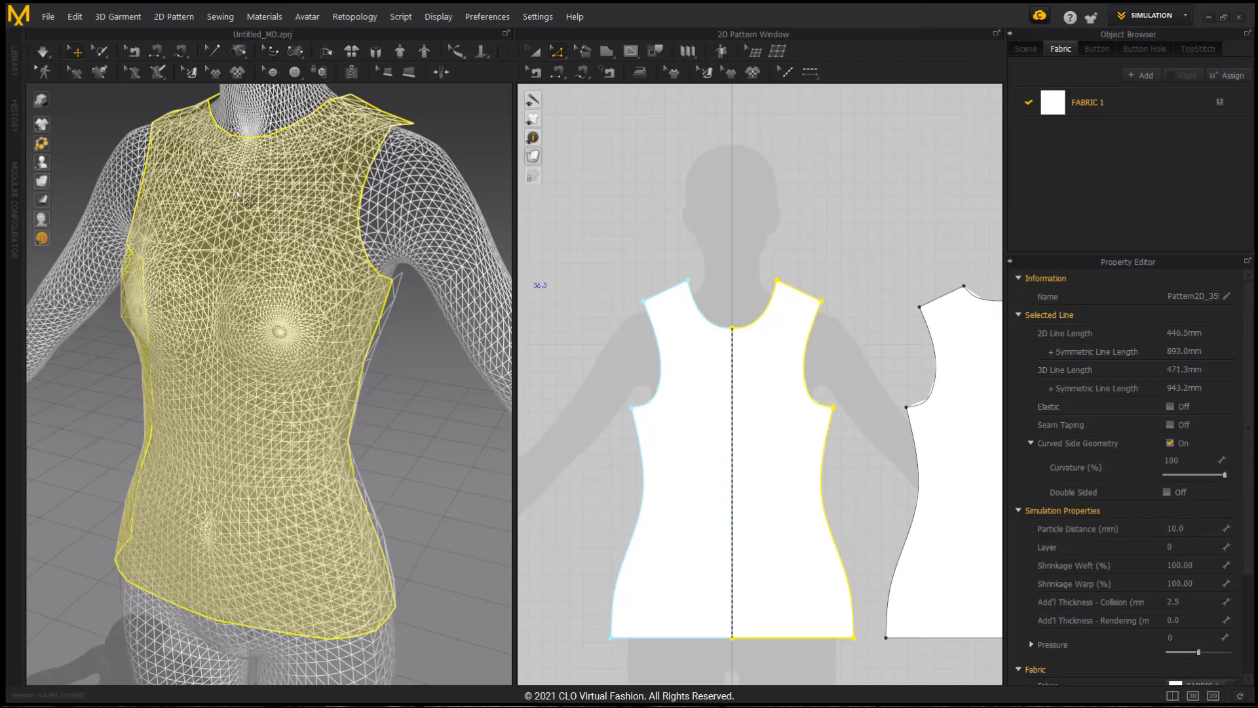
{"action": "mouse_move", "coordinate": [63, 233]}
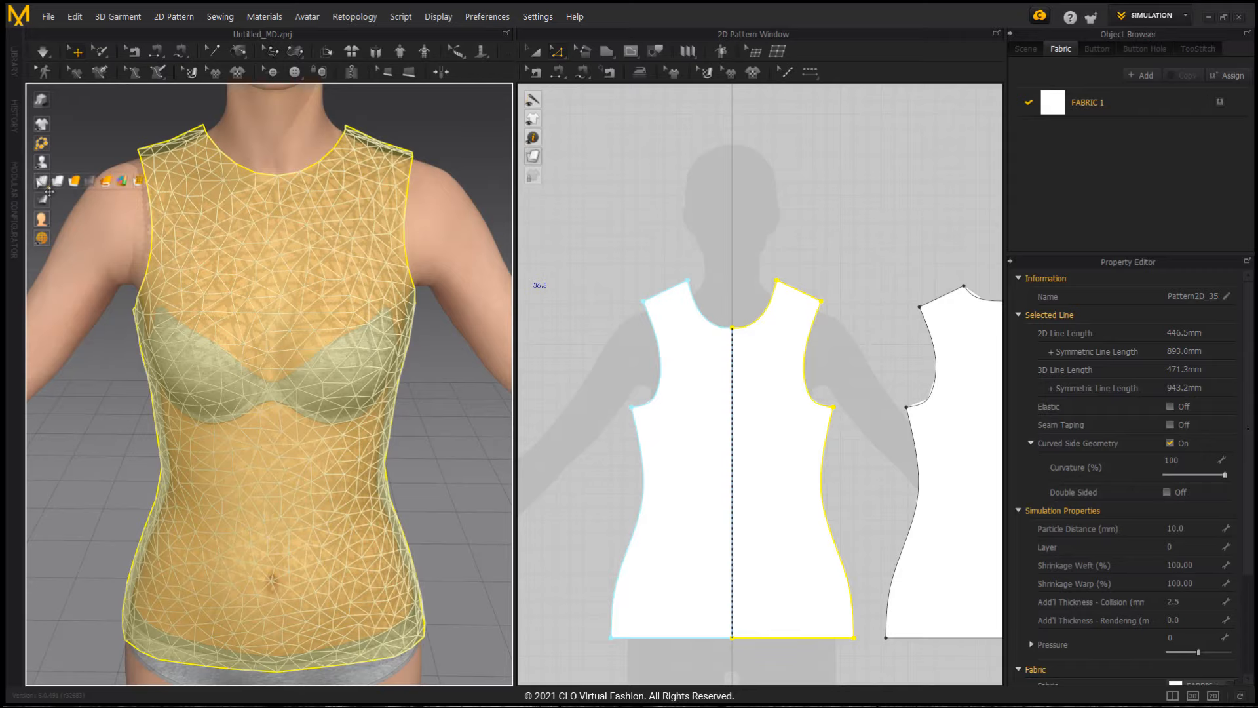
{"action": "mouse_move", "coordinate": [77, 182]}
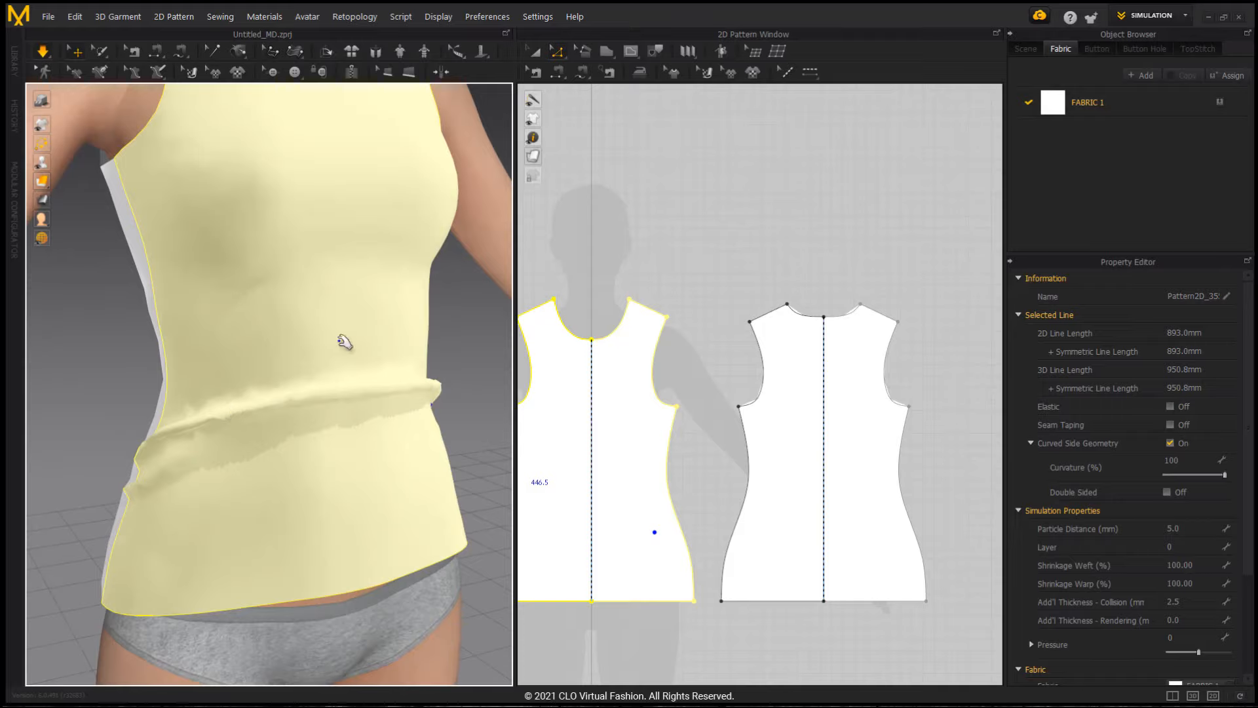
{"action": "mouse_move", "coordinate": [307, 419]}
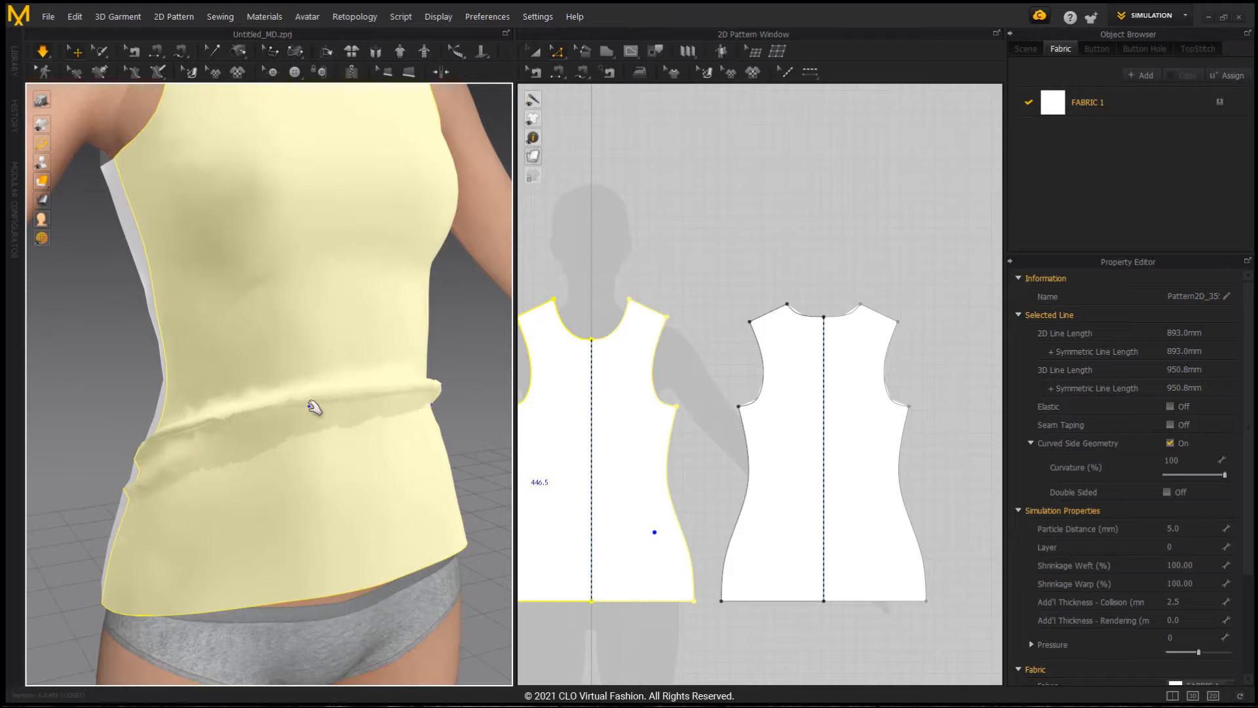